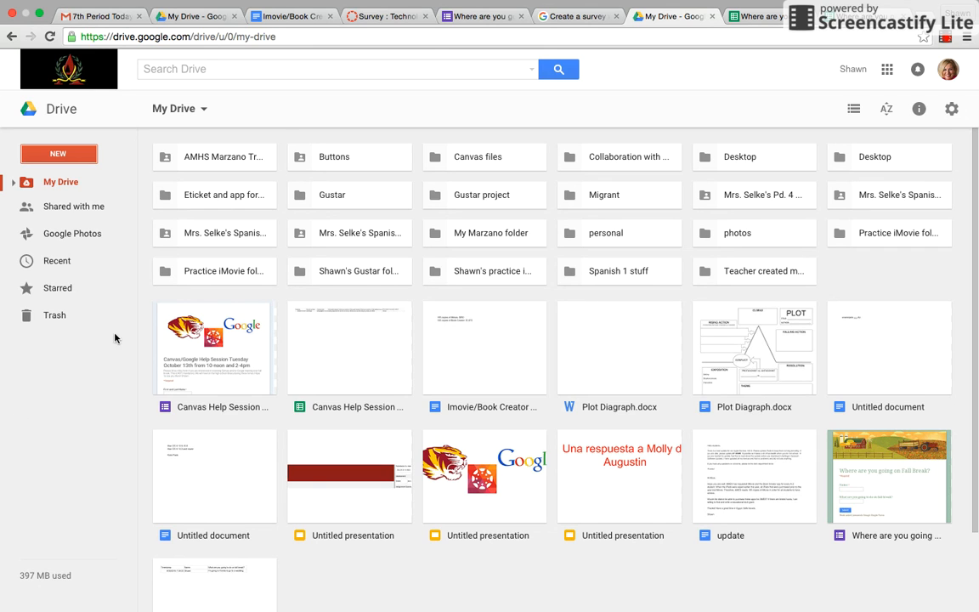
mouse_move(119, 374)
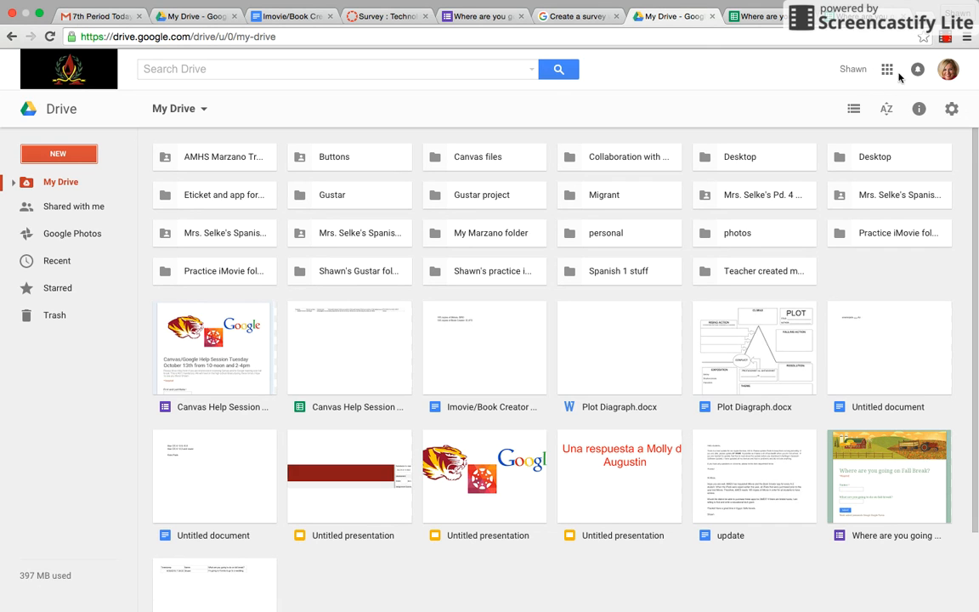
From Drive's New menu under More, create a blank Google Form
left_click(887, 68)
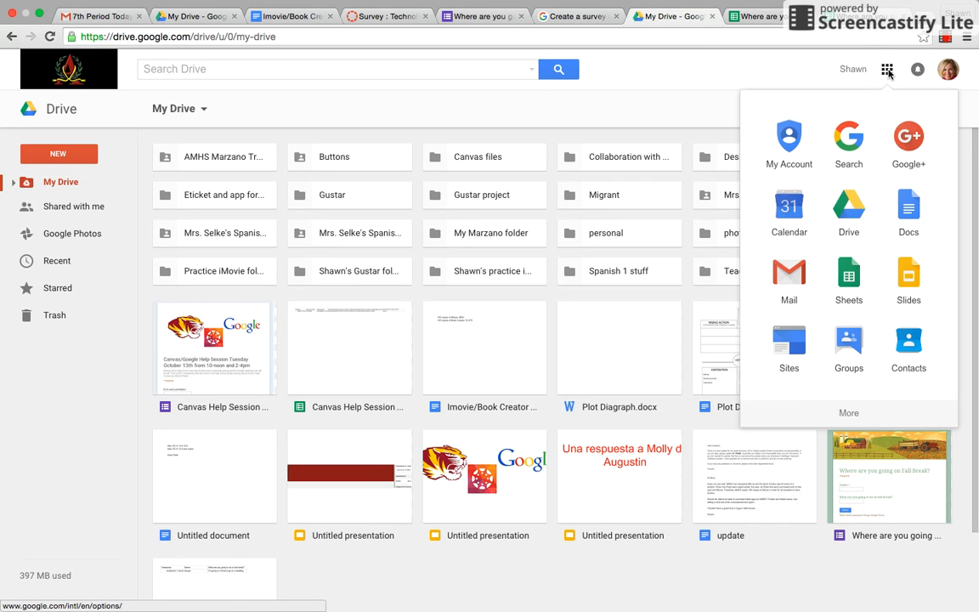
left_click(887, 68)
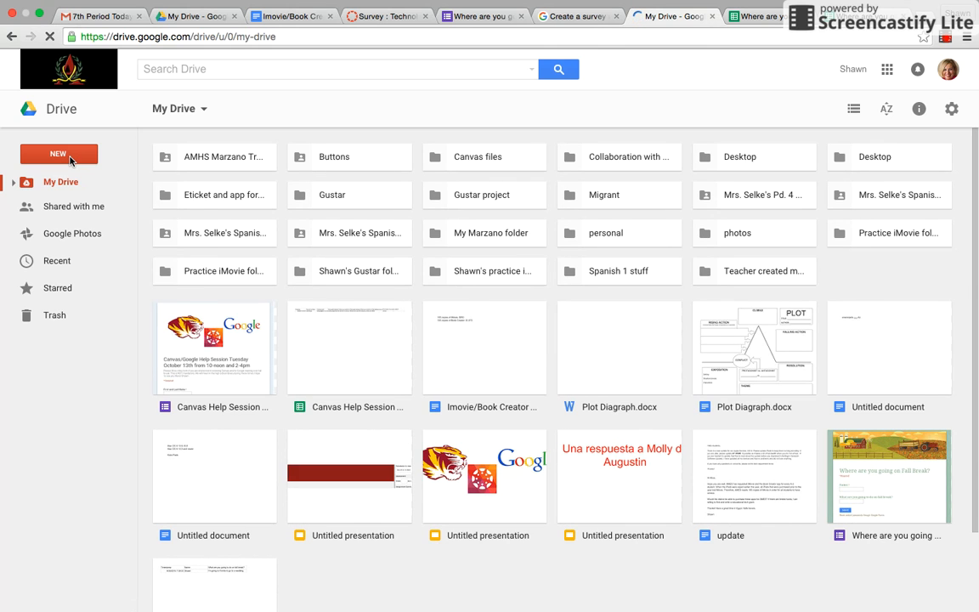
left_click(57, 153)
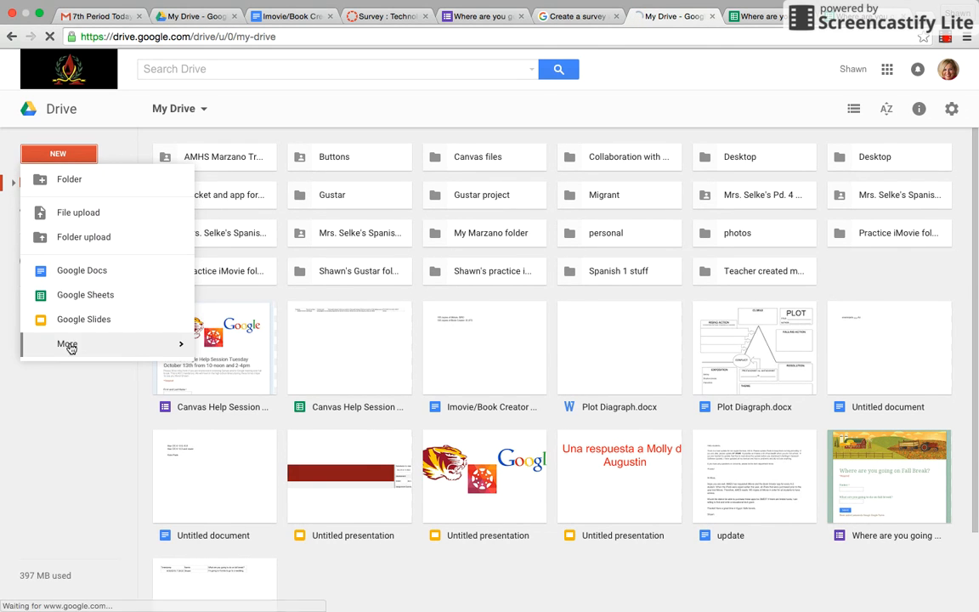
left_click(68, 343)
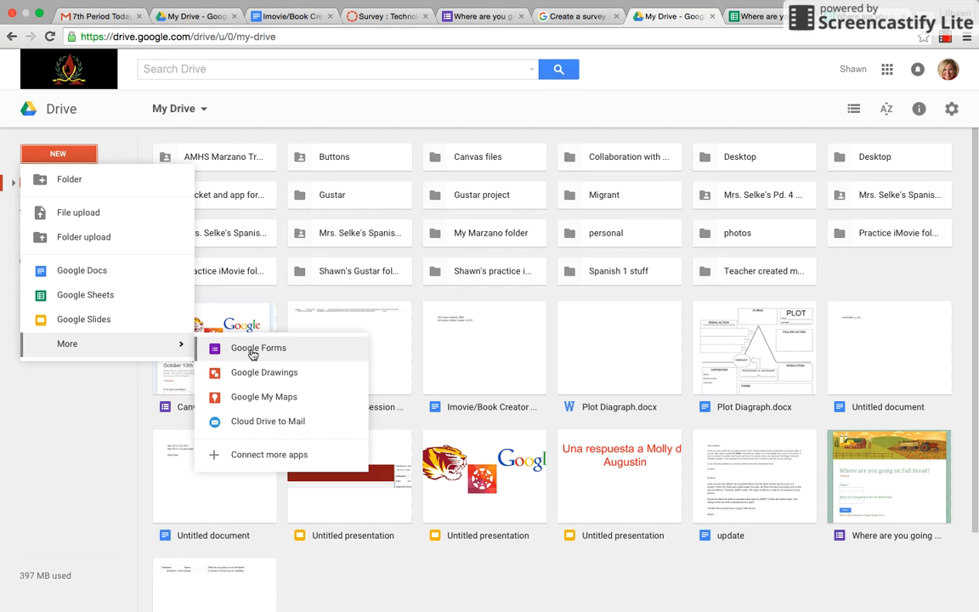
left_click(258, 346)
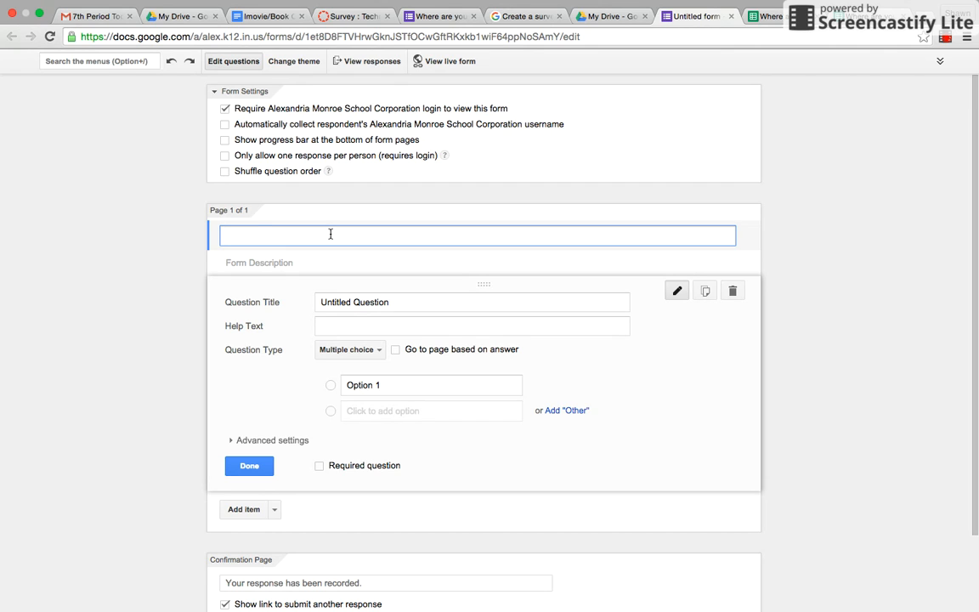
Enter the form title "What are you going to do on Fall Break?"
type("What are you going to do on Fall")
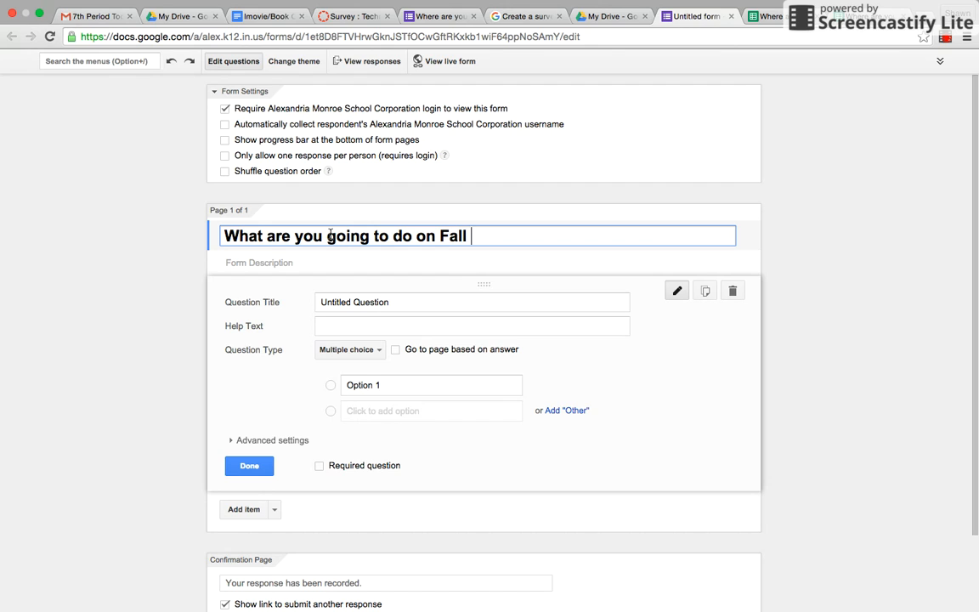
type("Break")
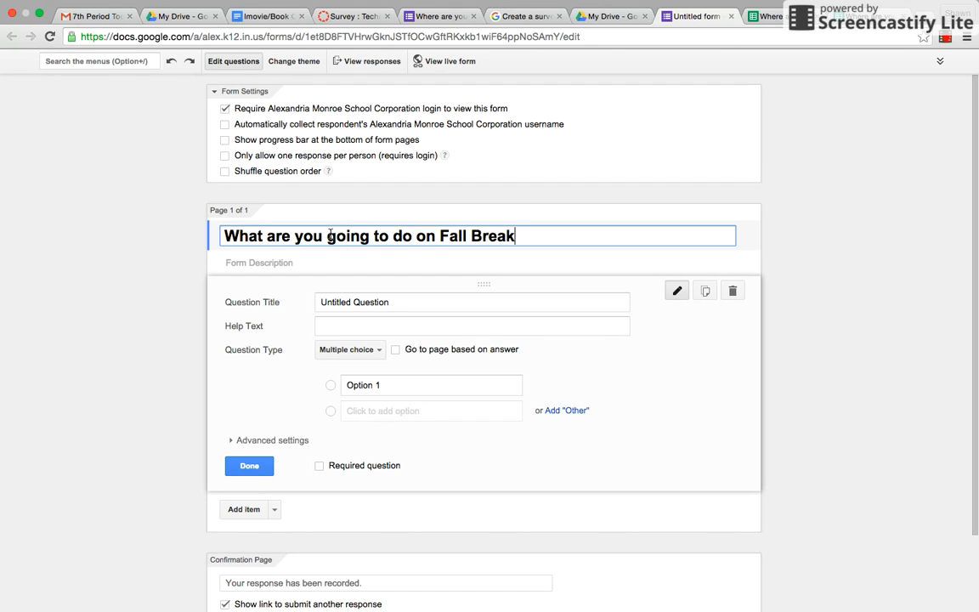
type("?")
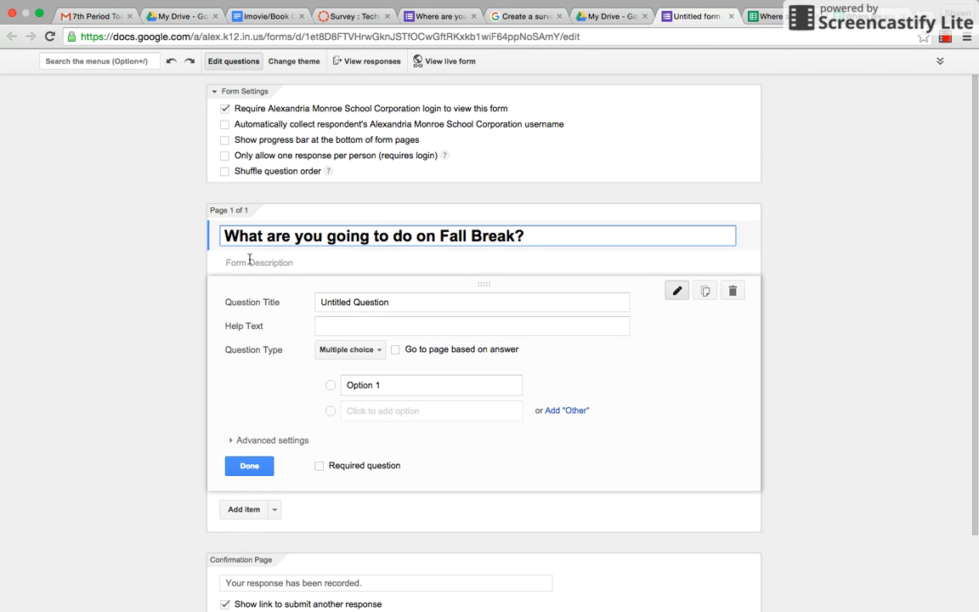
Make the first question a required short text question titled "Name:"
left_click(472, 302)
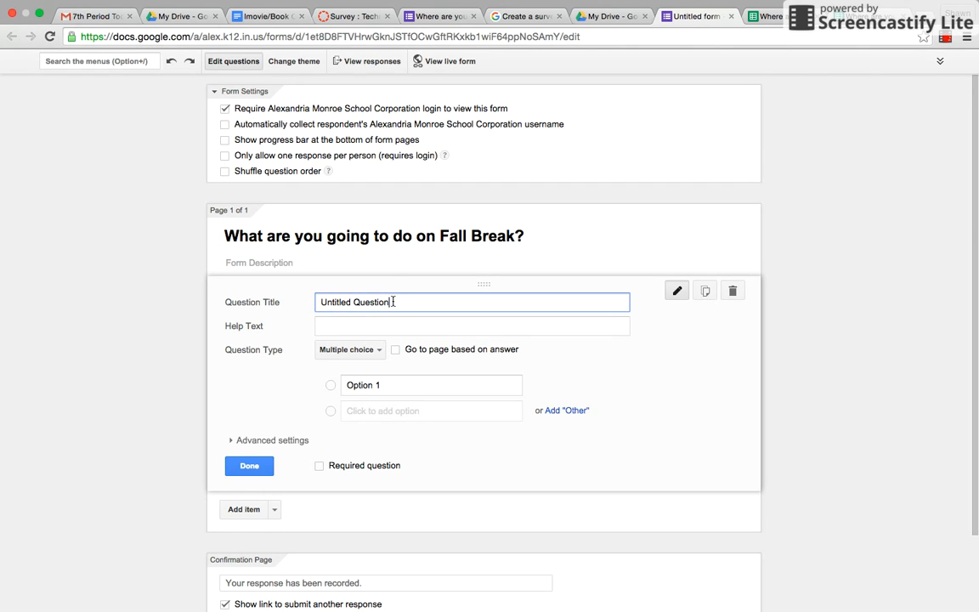
key("Backspace")
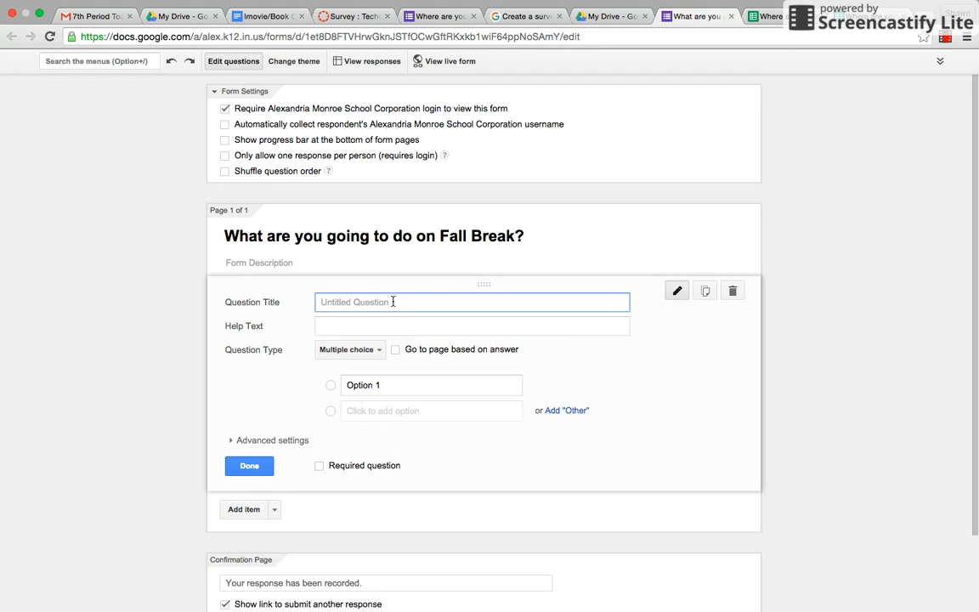
type("W")
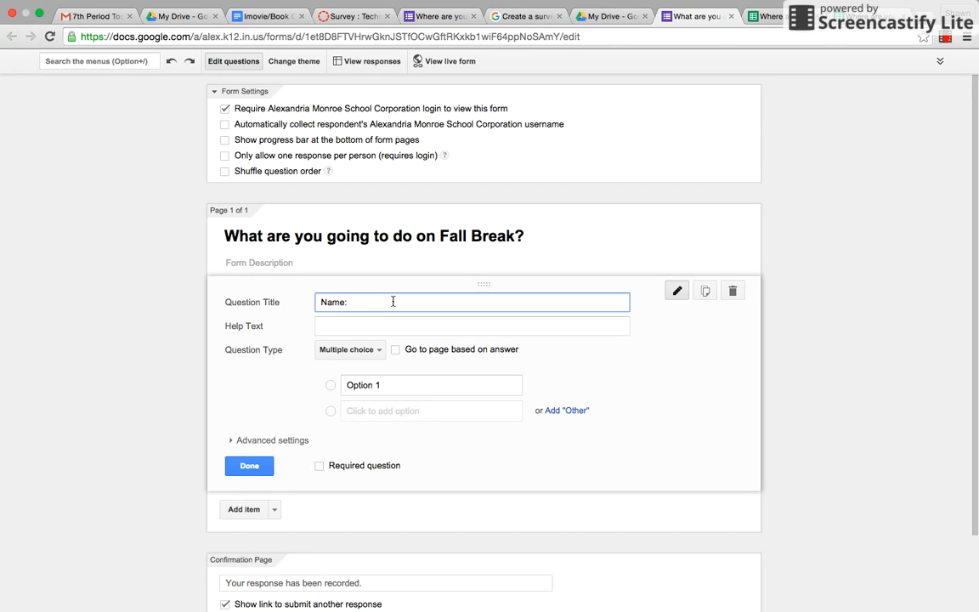
left_click(350, 350)
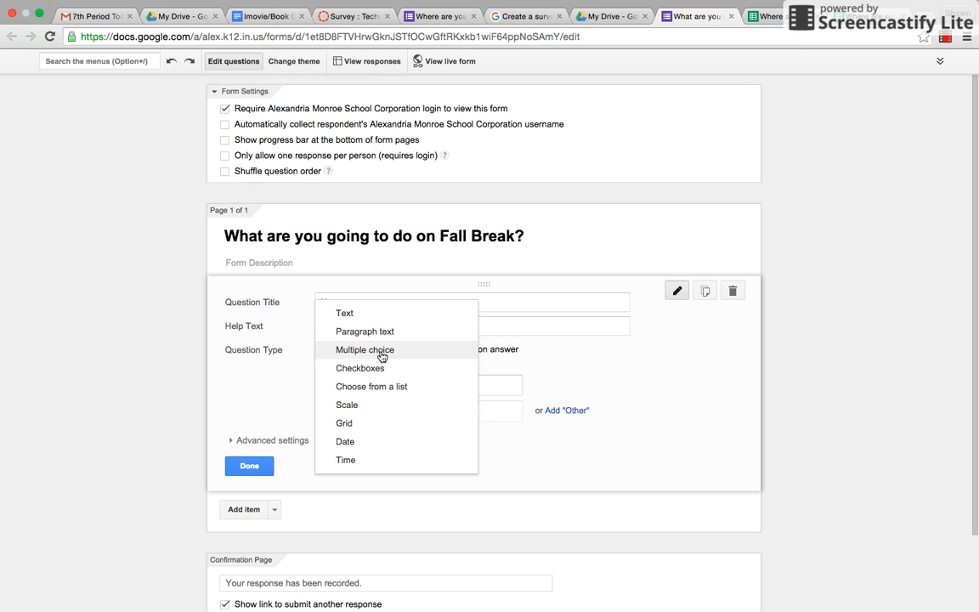
left_click(344, 312)
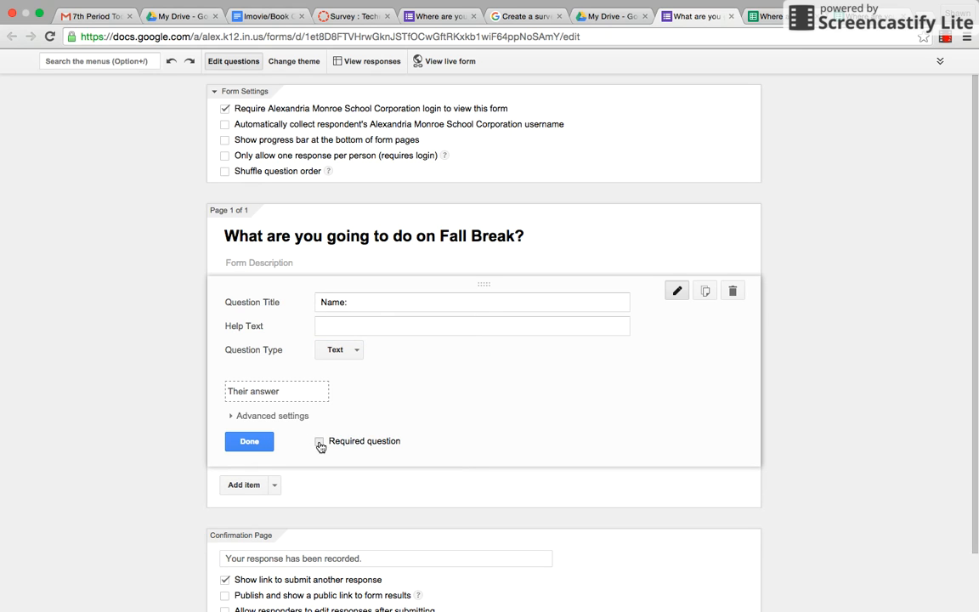
left_click(320, 440)
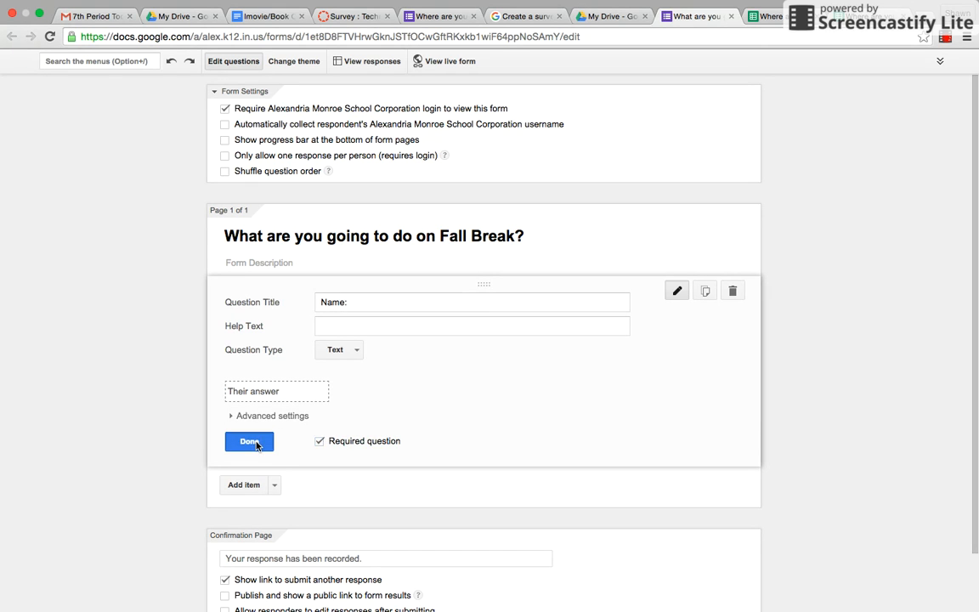
left_click(248, 442)
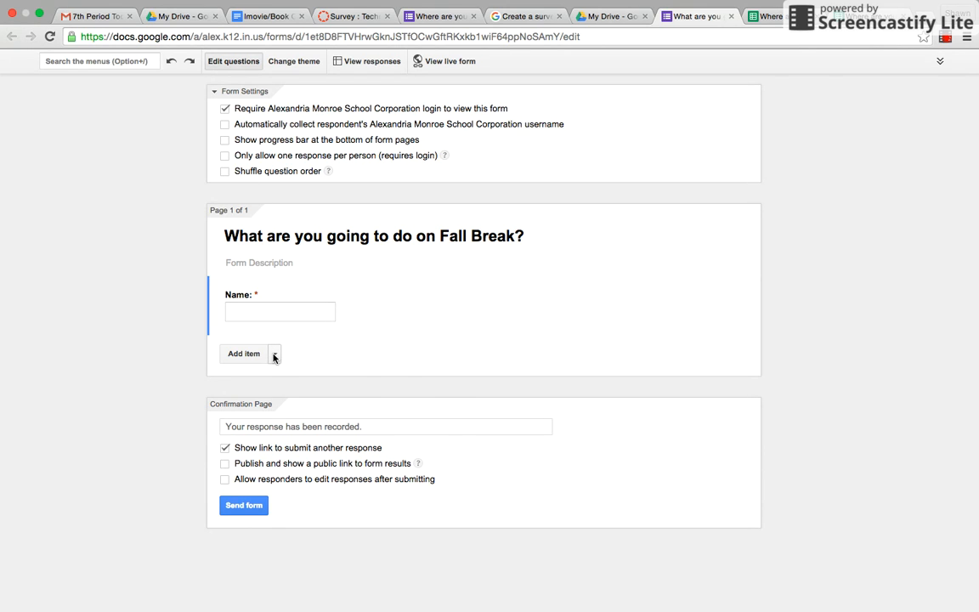
Add a second question asking what you are doing on fall break
left_click(274, 353)
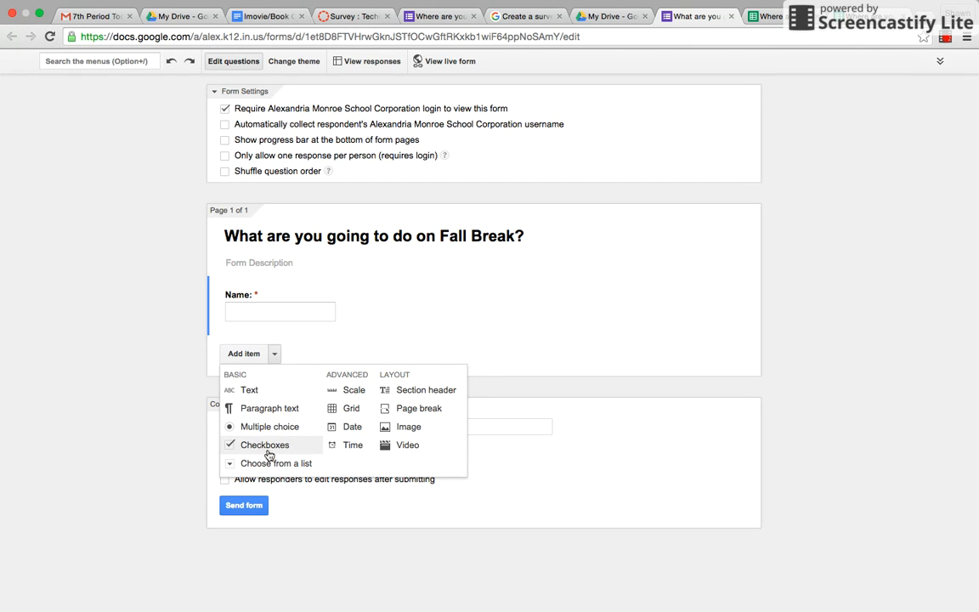
mouse_move(280, 364)
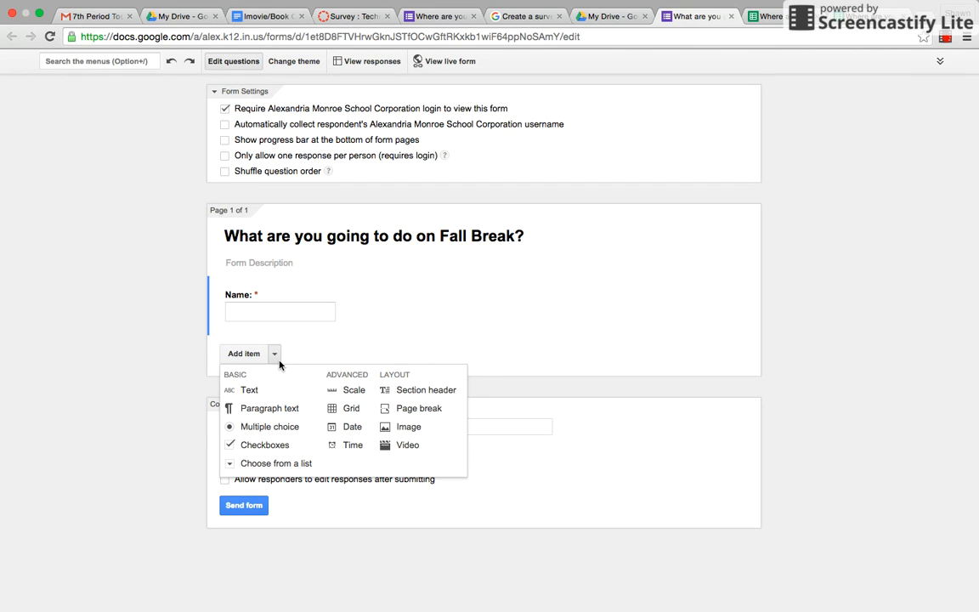
mouse_move(269, 408)
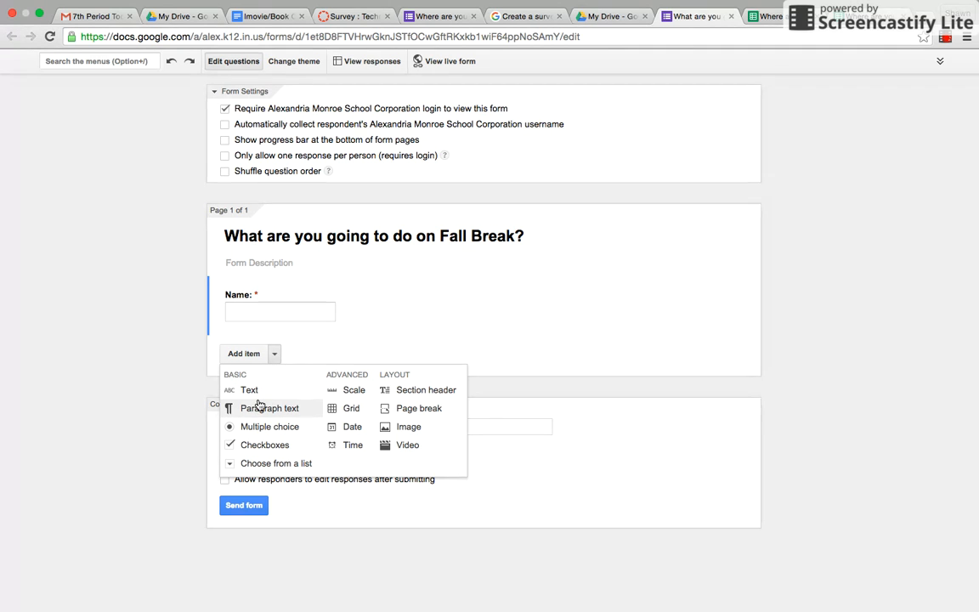
left_click(268, 425)
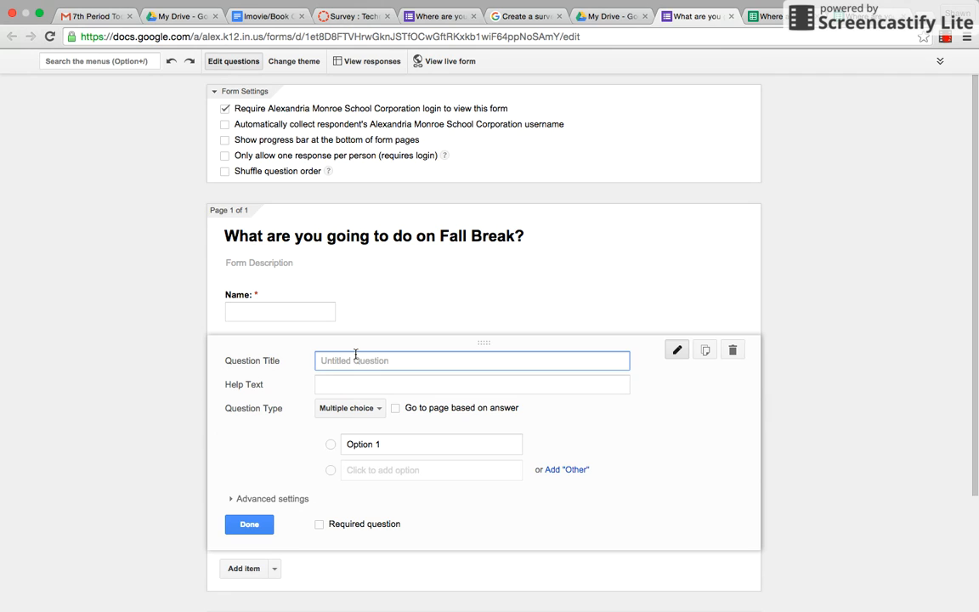
type("W")
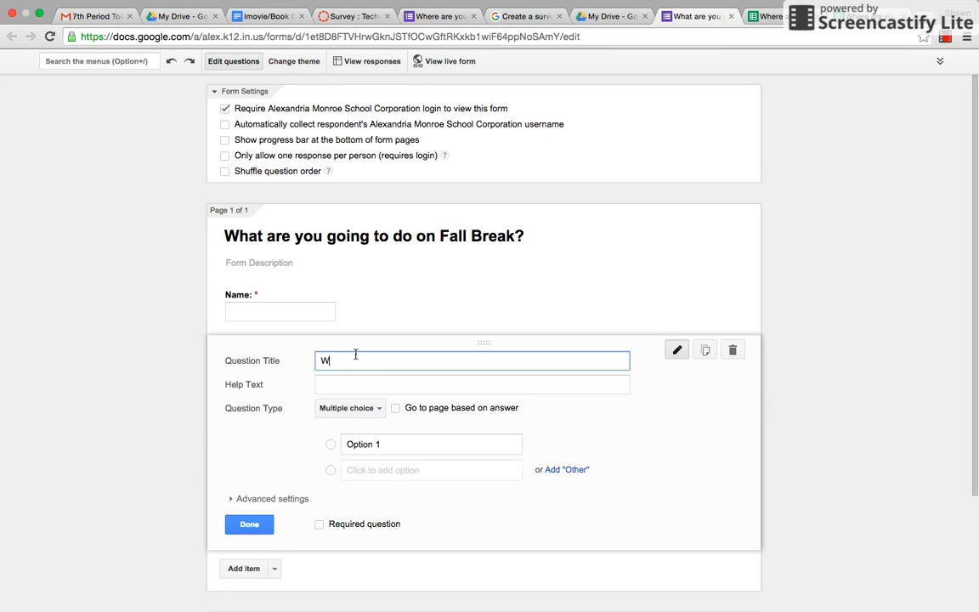
type("hat are you o")
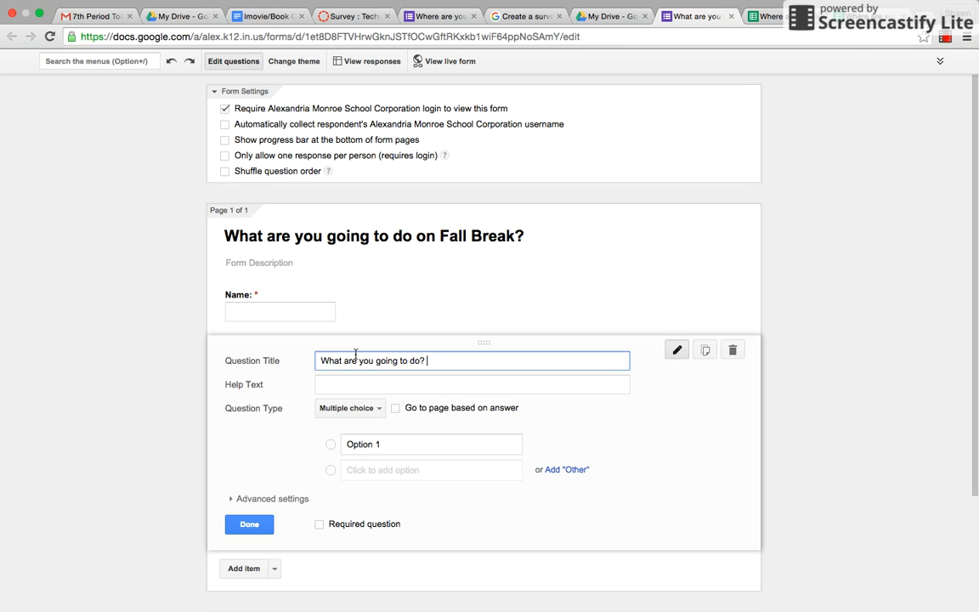
type("on fall")
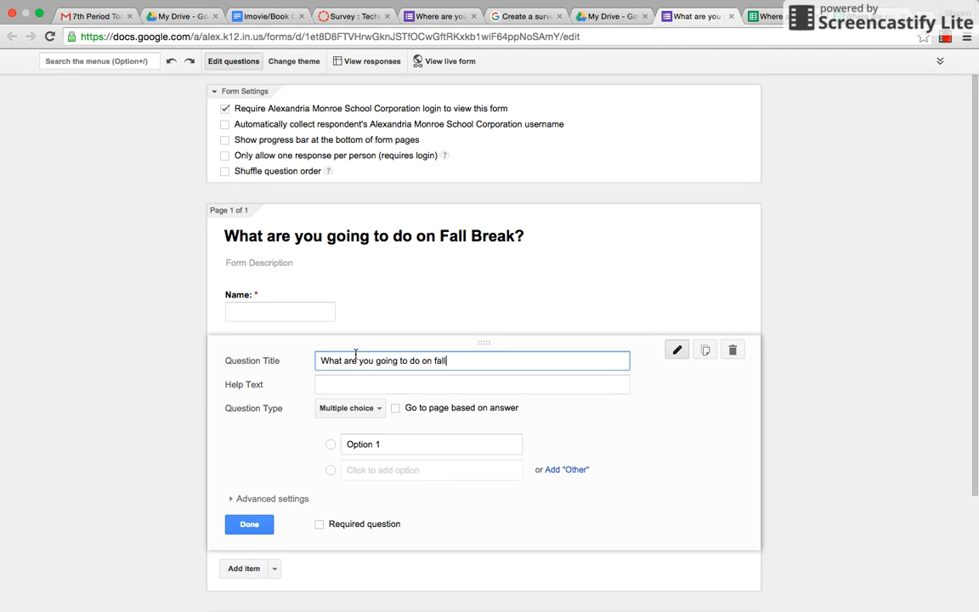
type("break?")
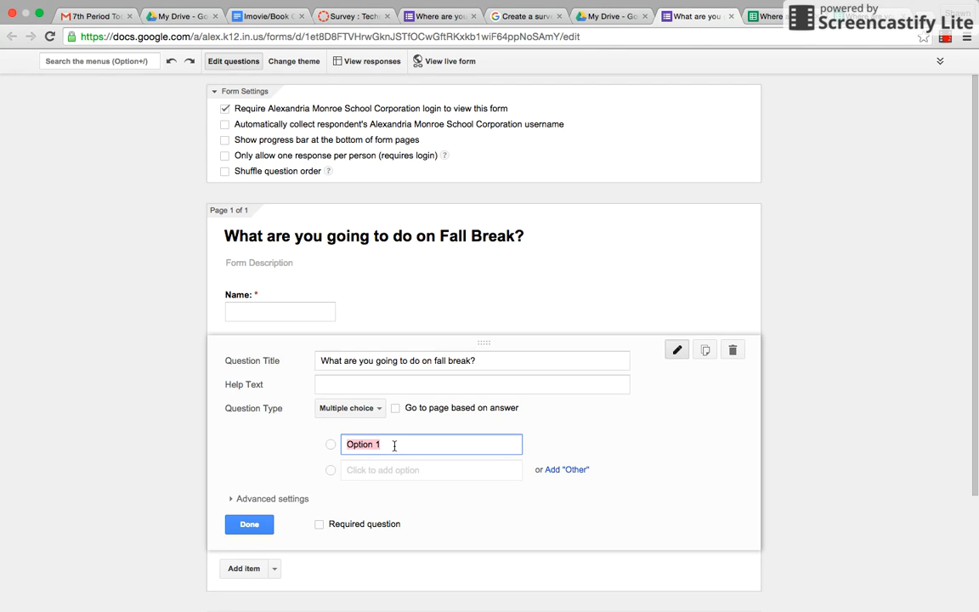
Enter the choices Stay in Alex, Going out of state., Visiting friends and finish the question
type("Sta")
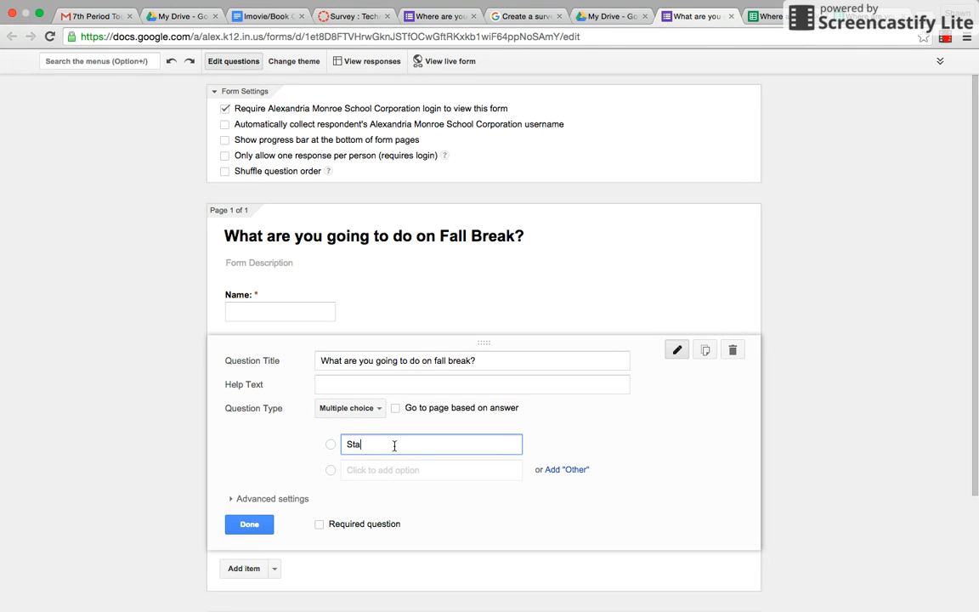
type("Stay in Alex")
left_click(431, 470)
type("Going out of state.")
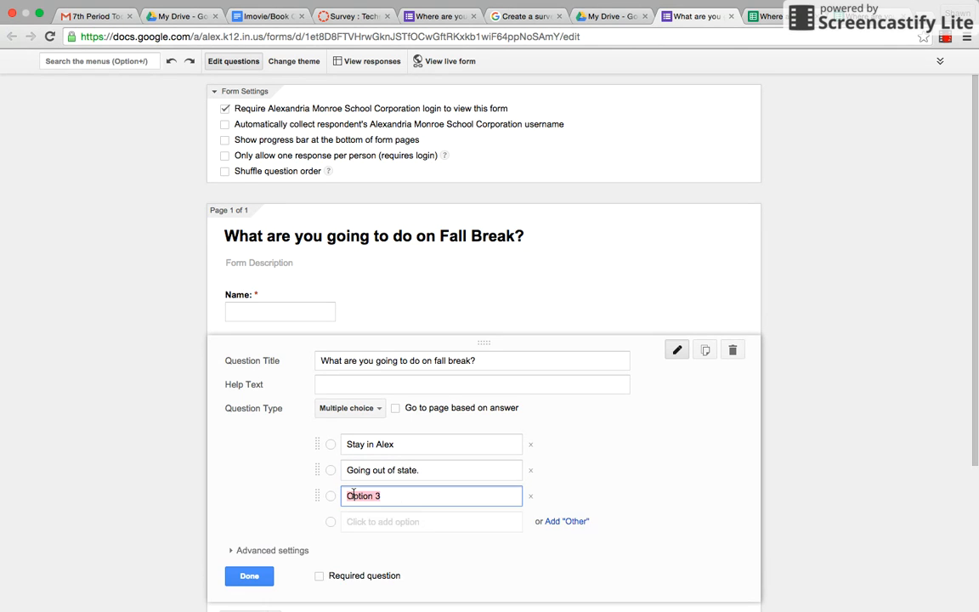
type("Visi")
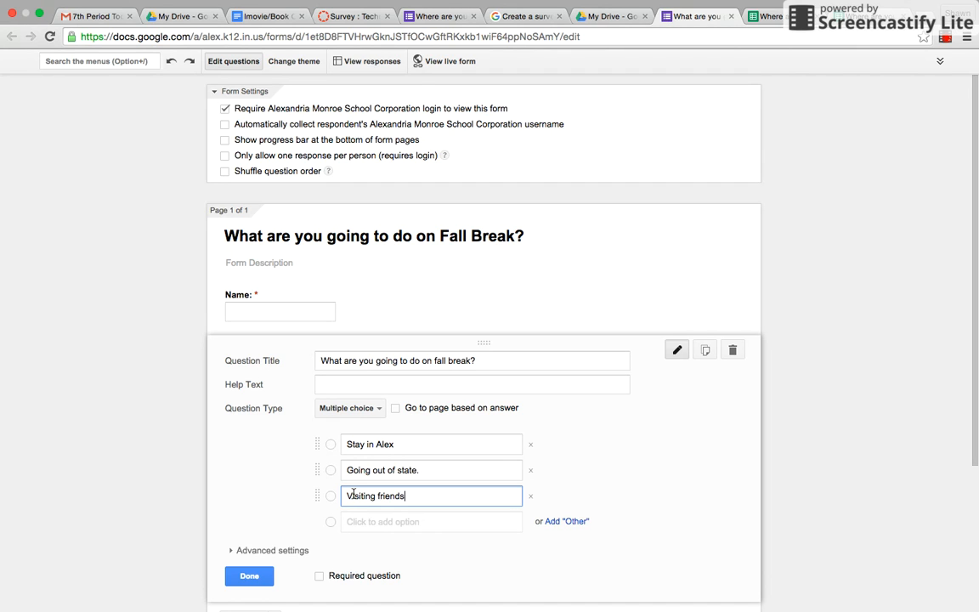
type("\" \"")
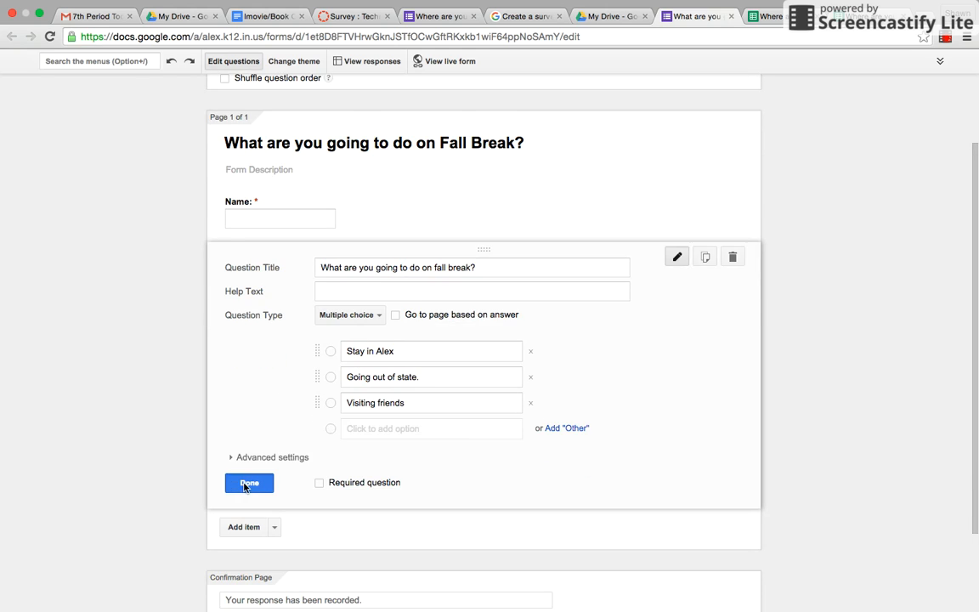
left_click(248, 482)
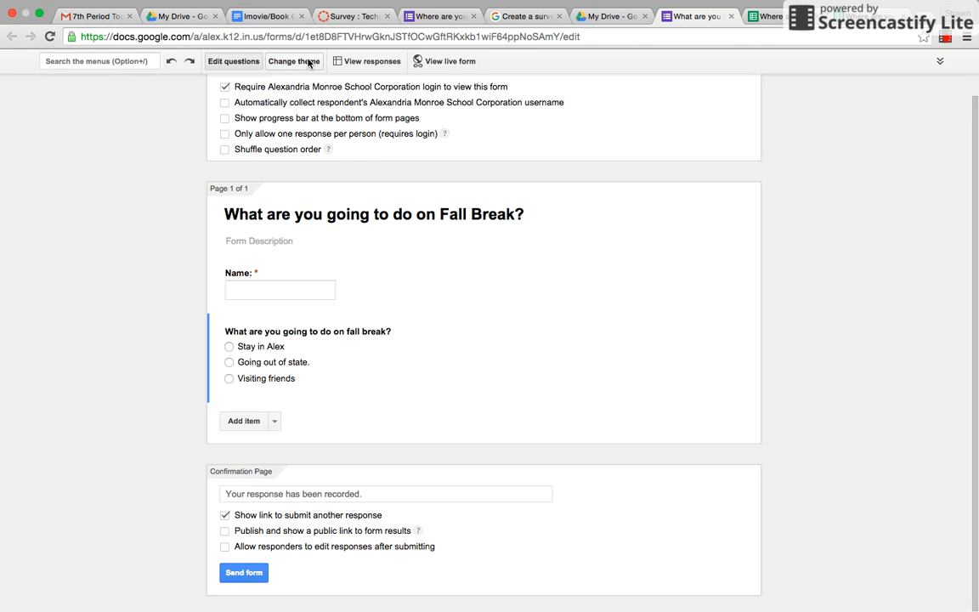
Apply the Farm Life theme and view the live form
left_click(294, 61)
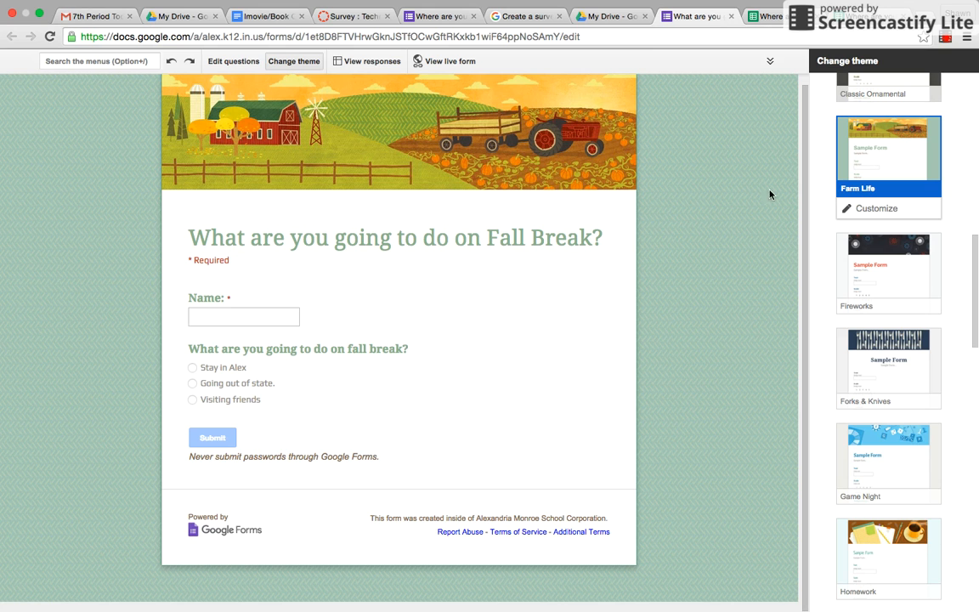
mouse_move(448, 78)
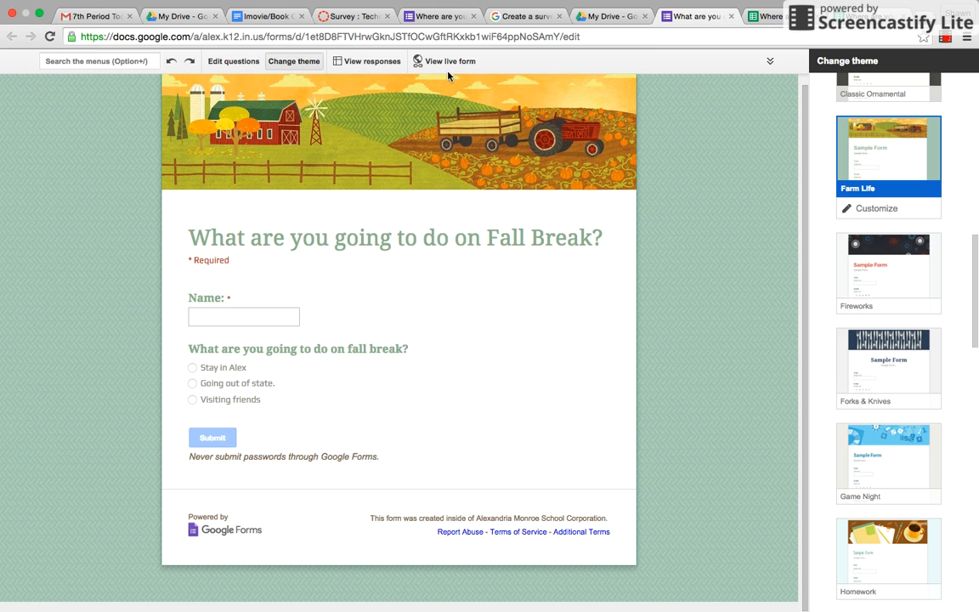
left_click(445, 62)
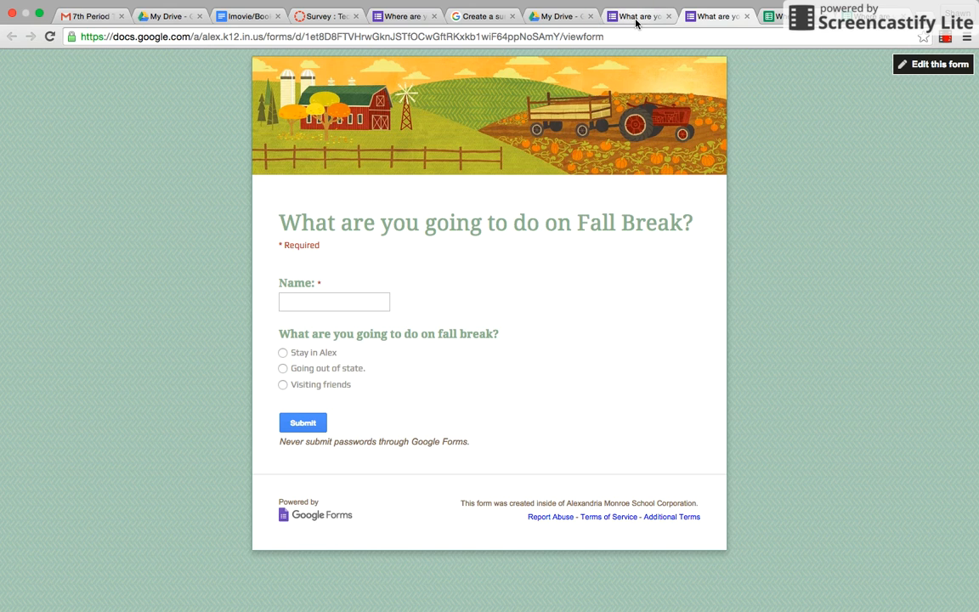
Submit a test response as Shawn choosing Going out of state., then return to the editor
left_click(333, 303)
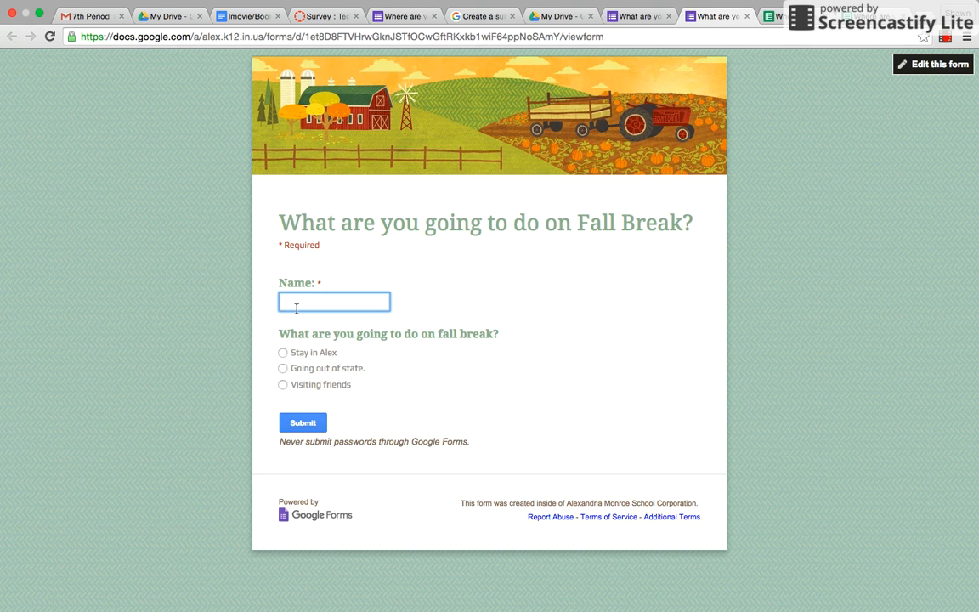
type("Shawn")
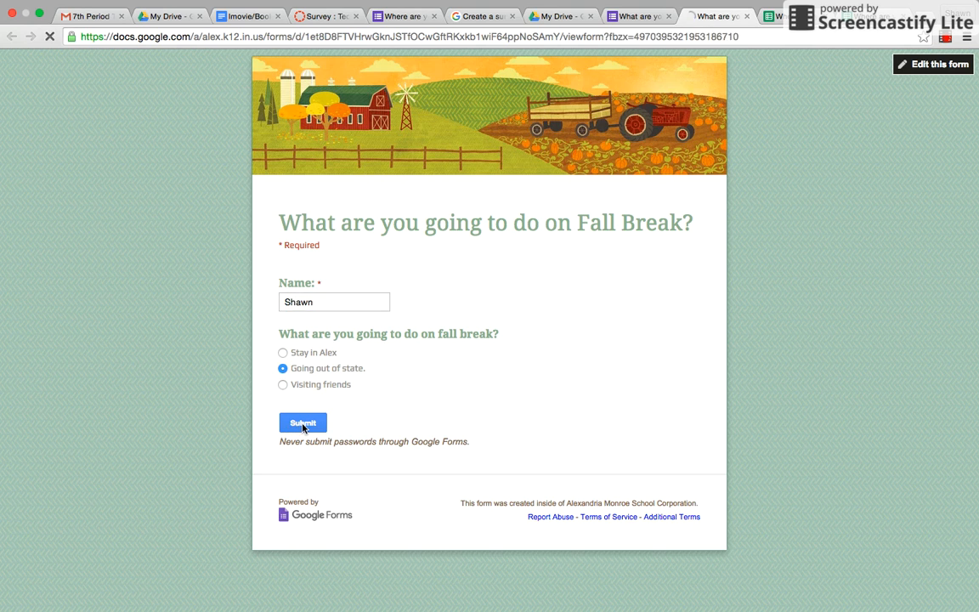
left_click(303, 421)
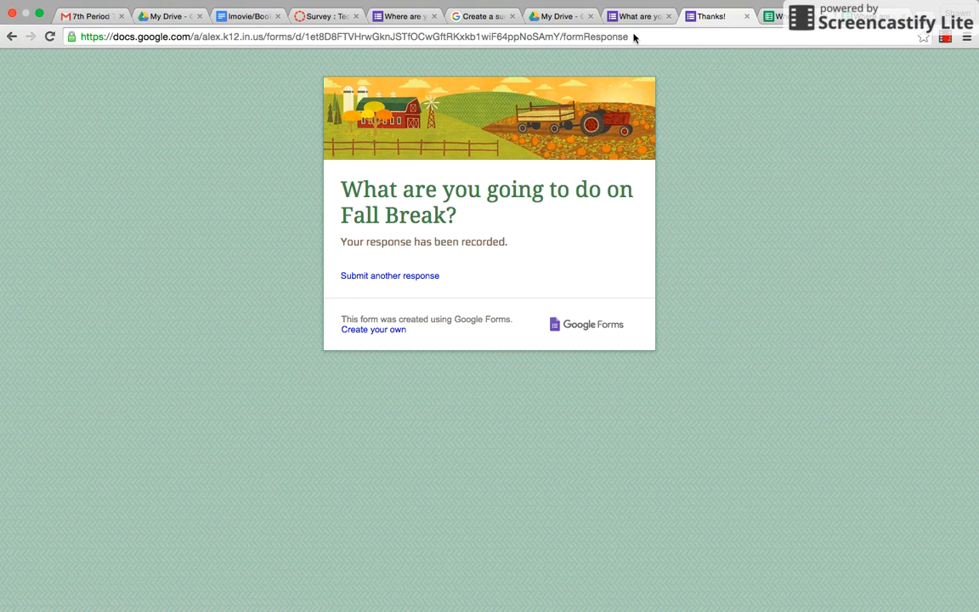
left_click(639, 17)
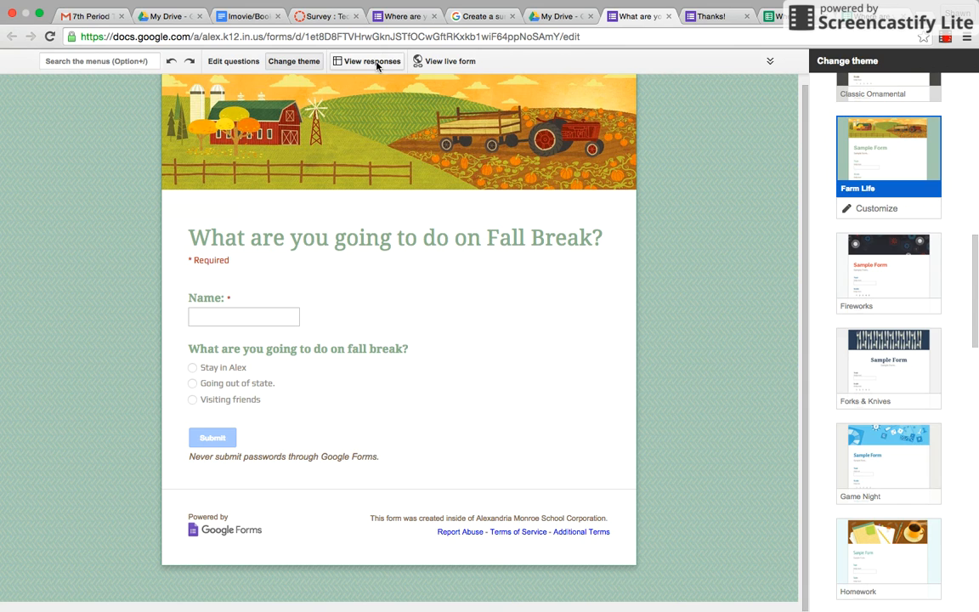
View the responses spreadsheet until Shawn's Going out of state. entry appears in row 2
left_click(371, 61)
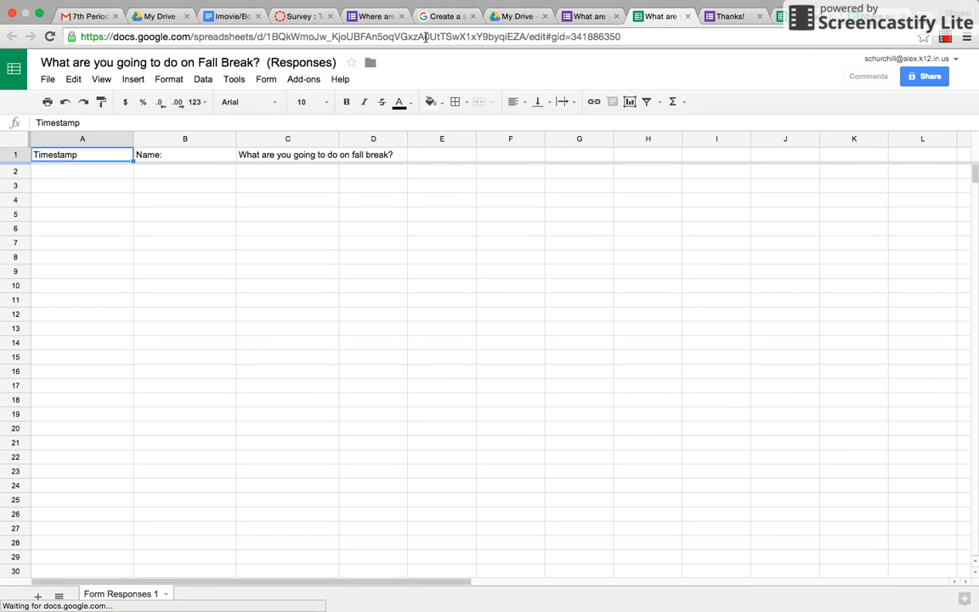
left_click(592, 16)
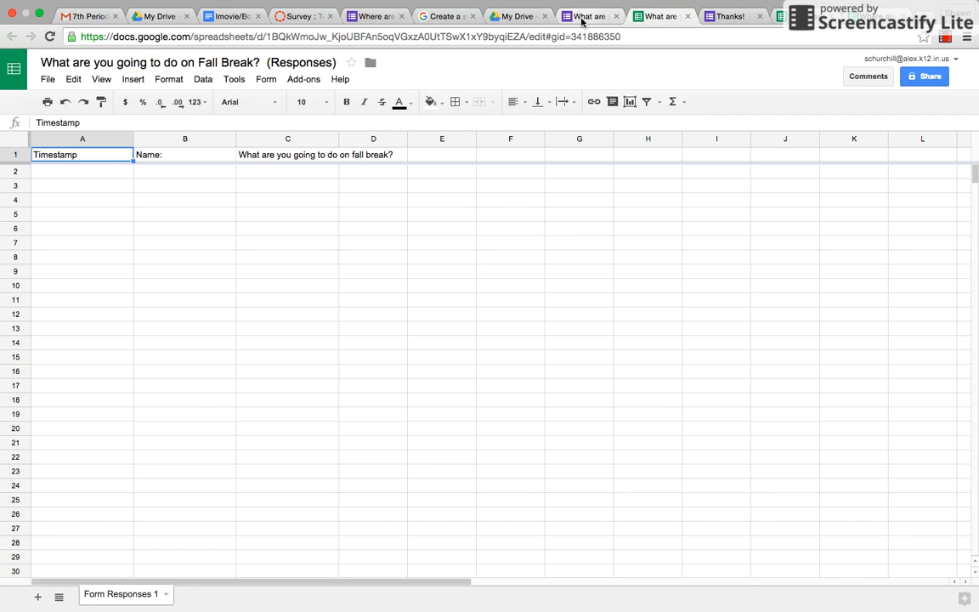
left_click(661, 17)
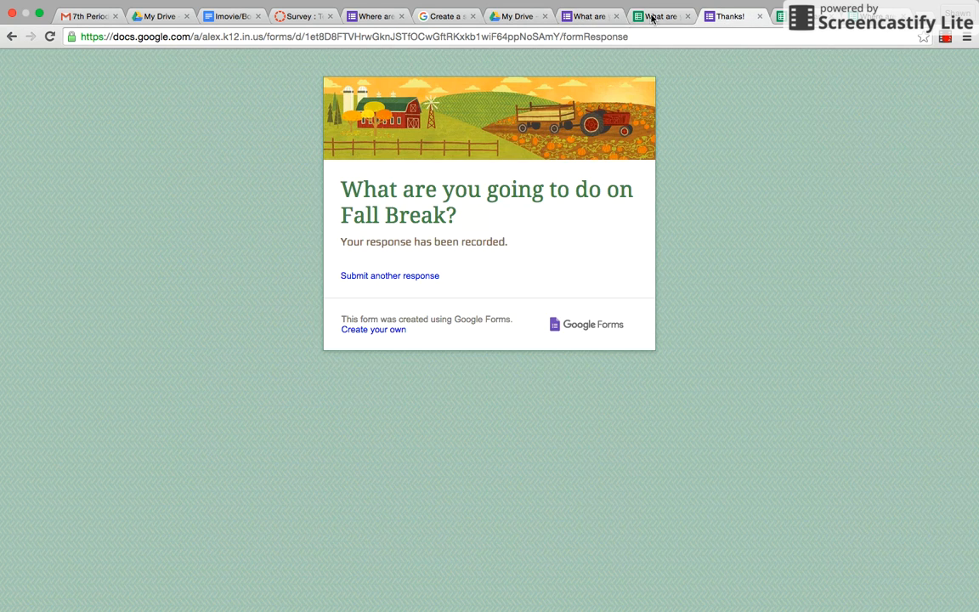
left_click(659, 16)
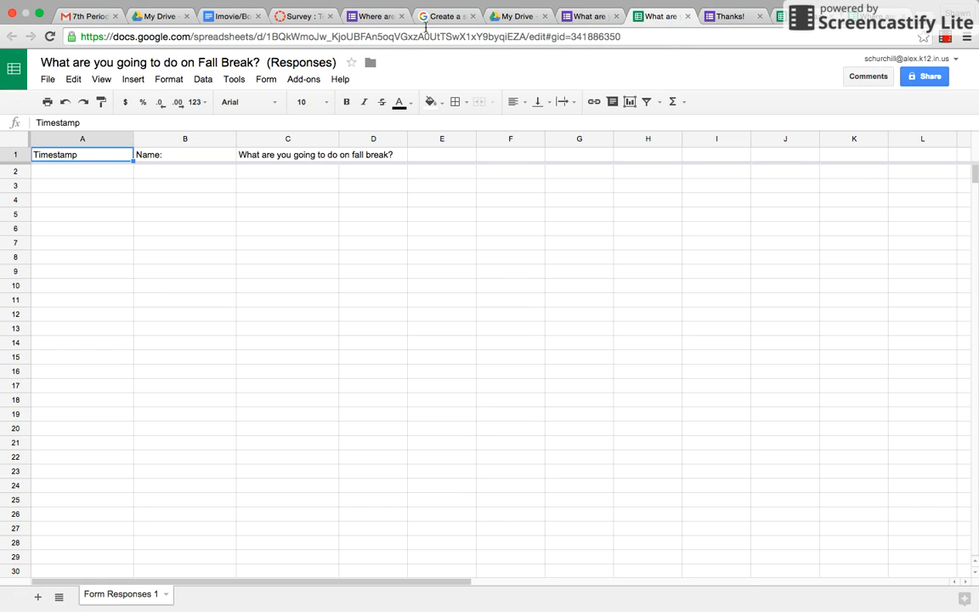
left_click(586, 15)
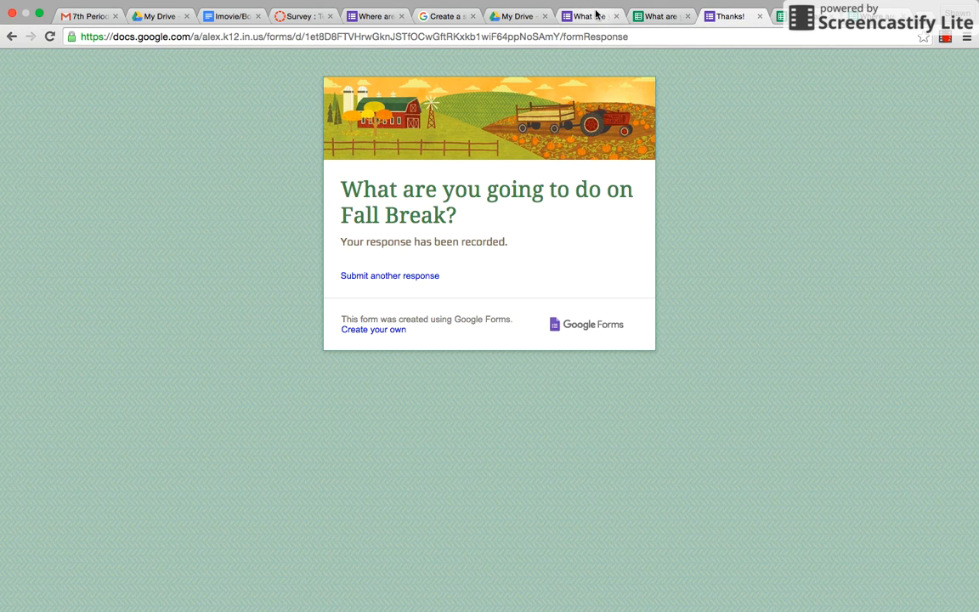
left_click(661, 16)
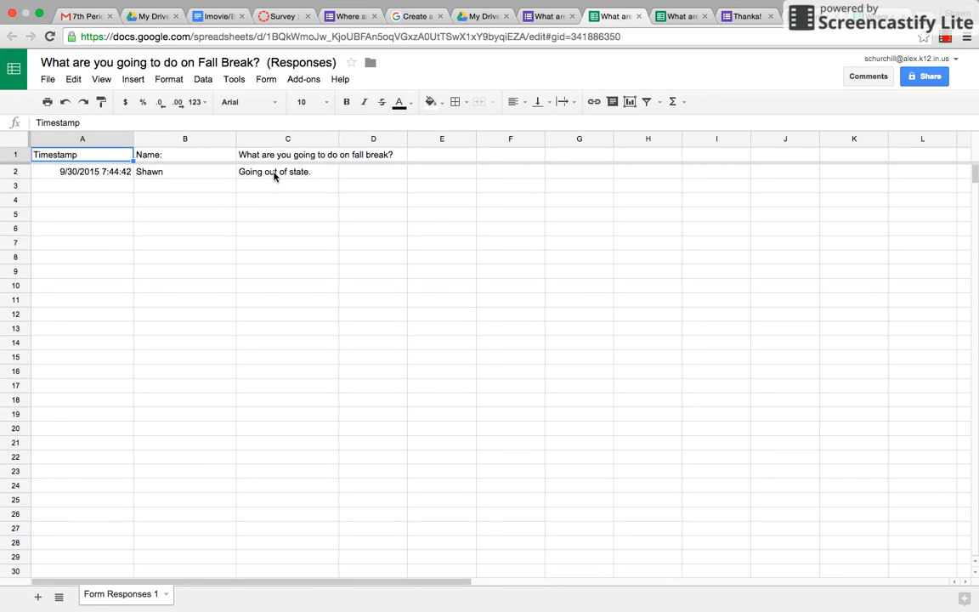
mouse_move(109, 295)
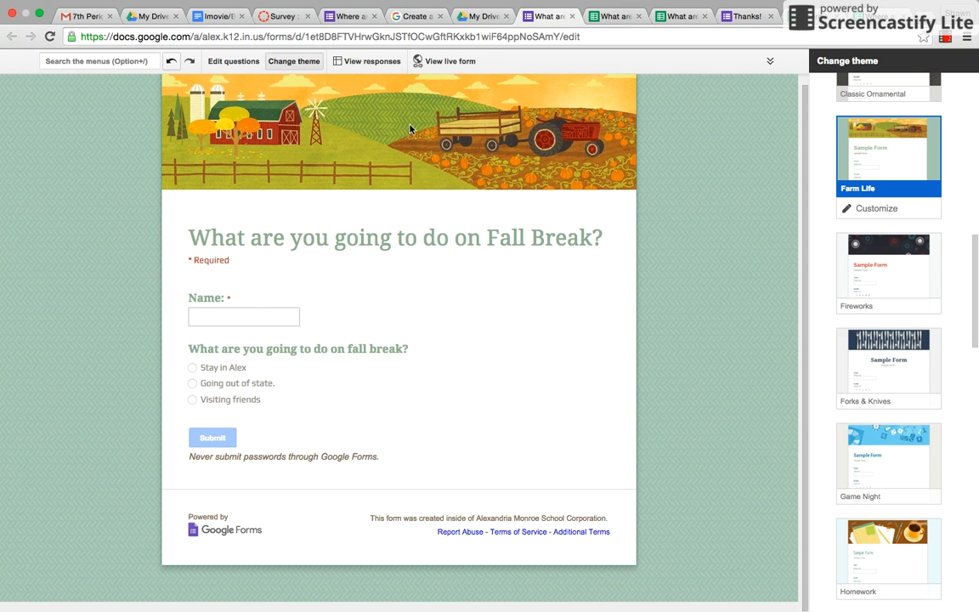
mouse_move(381, 306)
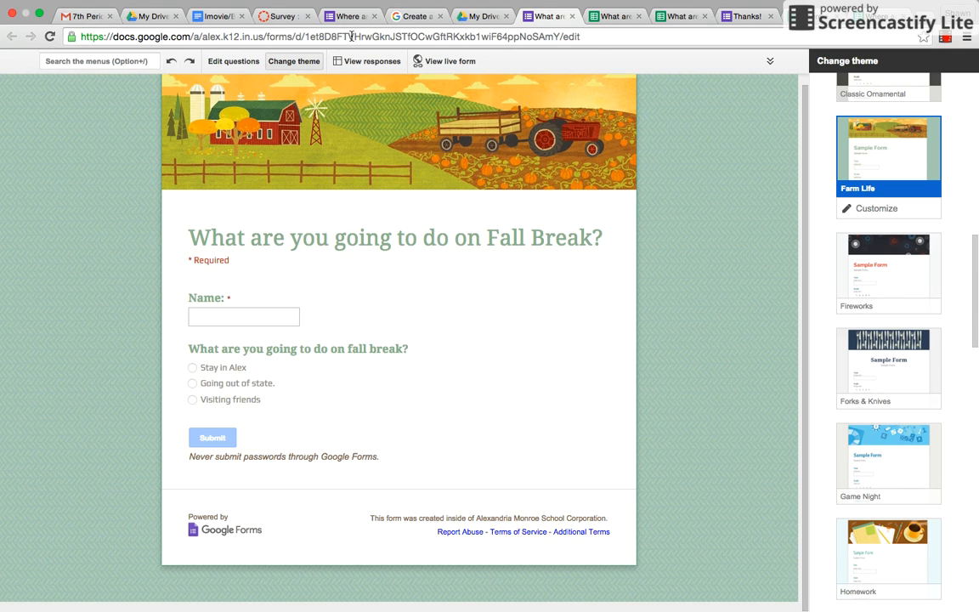
Copy the form's web address and switch to the Canvas survey tab
left_click(350, 36)
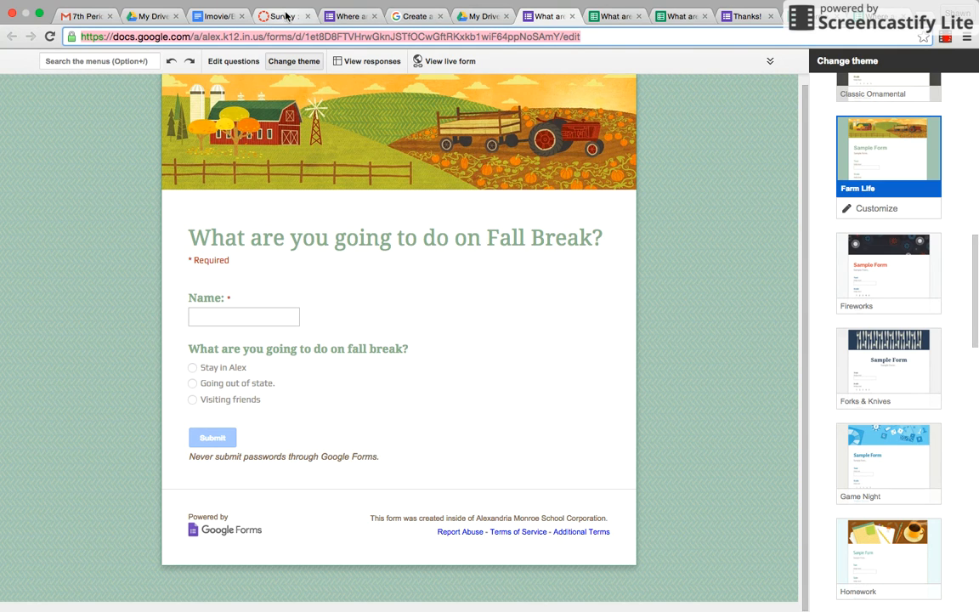
left_click(280, 15)
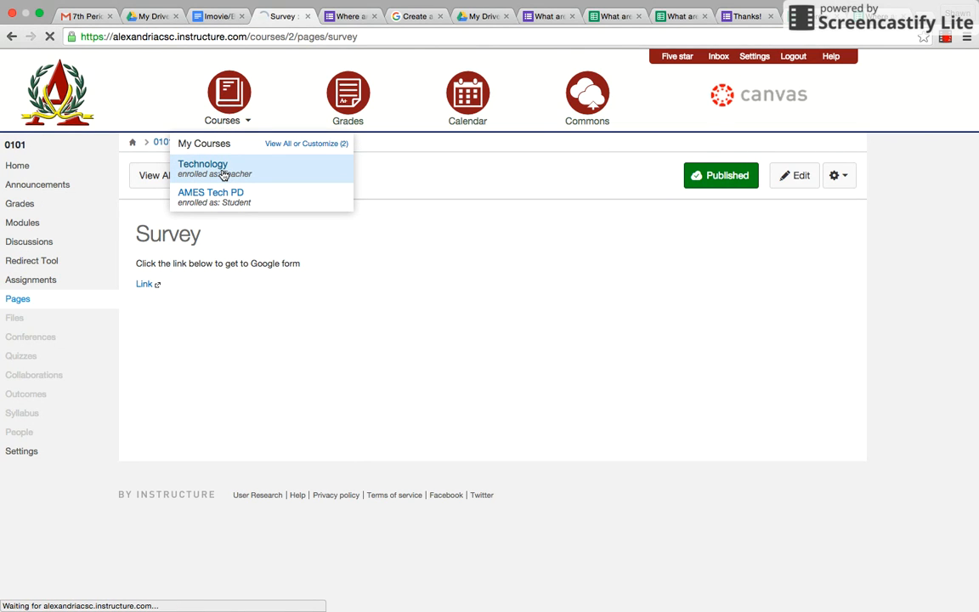
Enter the Technology course and view all of its pages
left_click(203, 163)
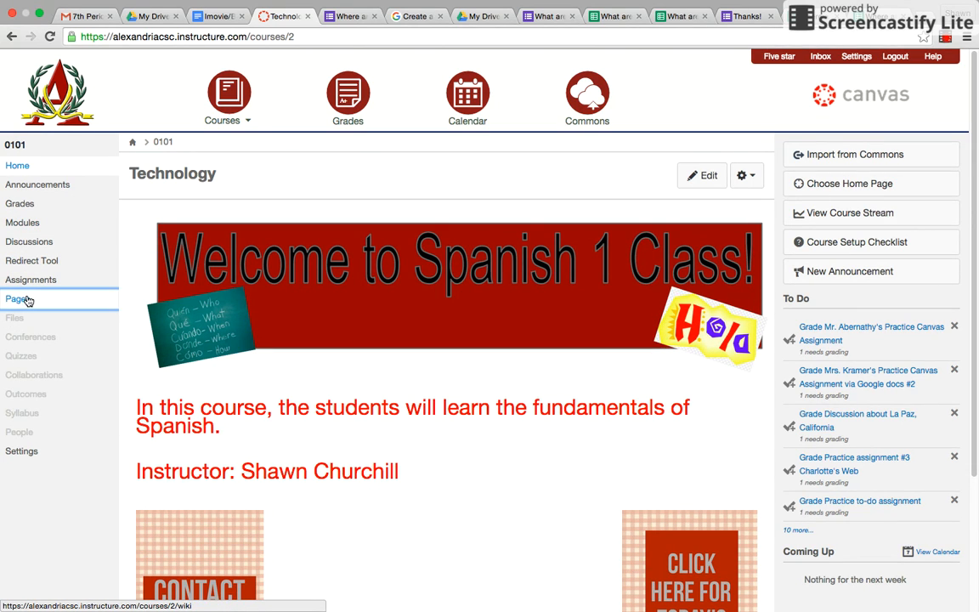
left_click(17, 299)
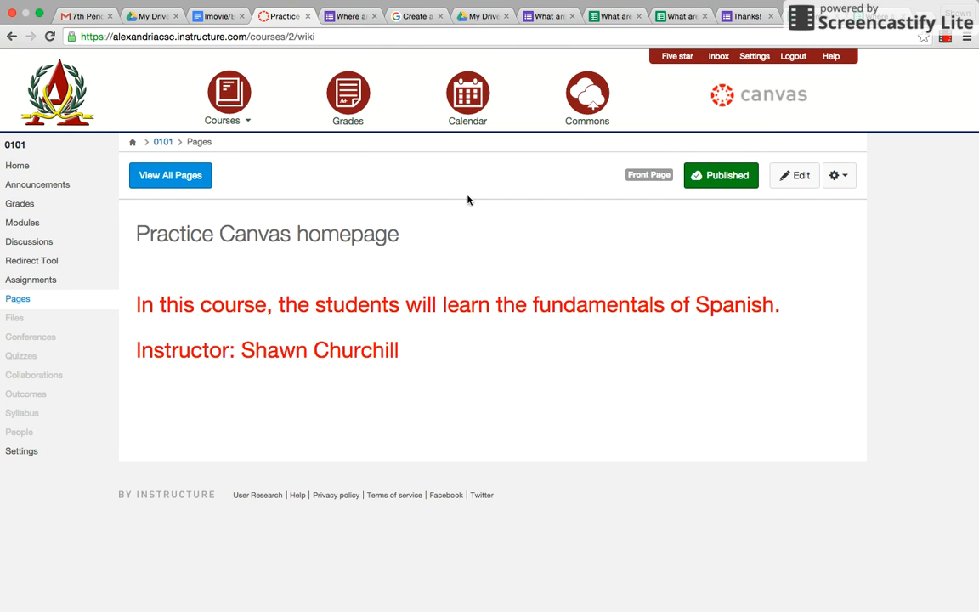
left_click(170, 175)
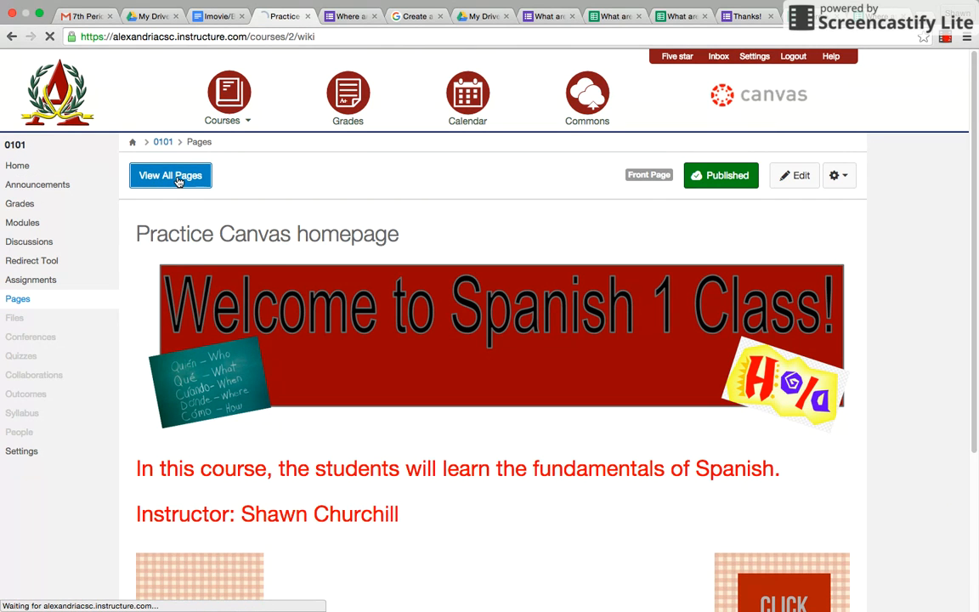
left_click(170, 175)
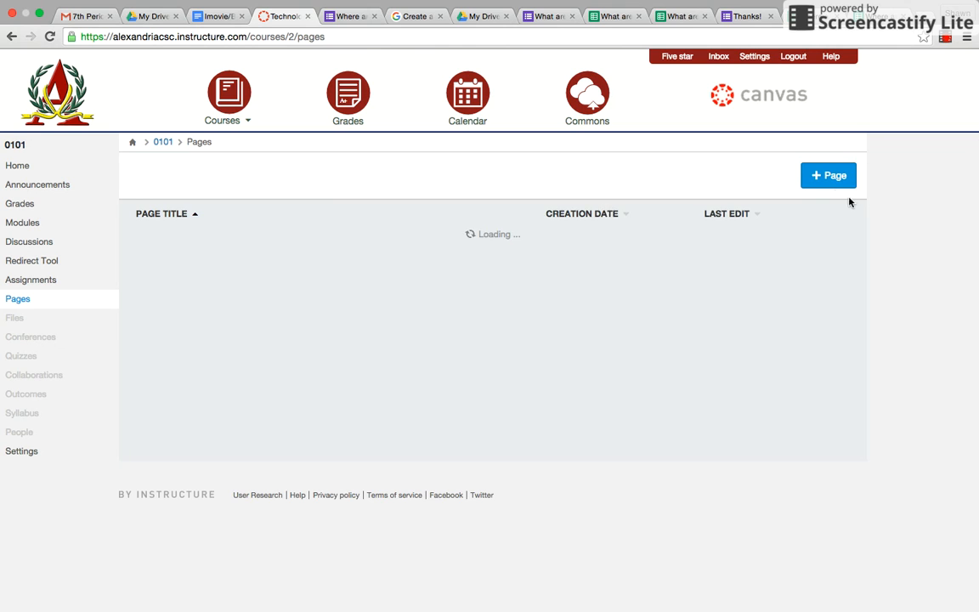
Create a new page titled Survey, leaving the body empty after removing placeholder text
left_click(827, 175)
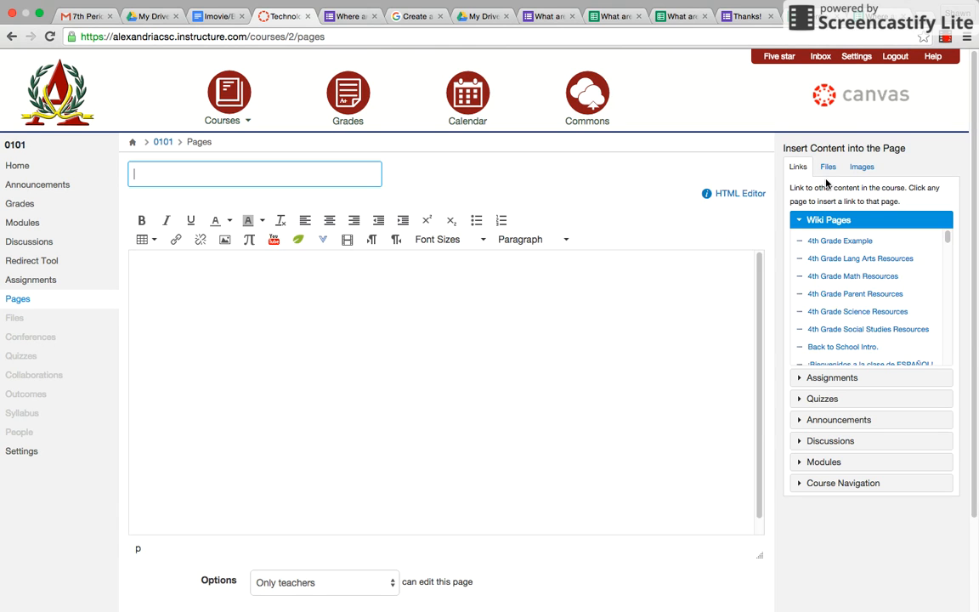
type("S")
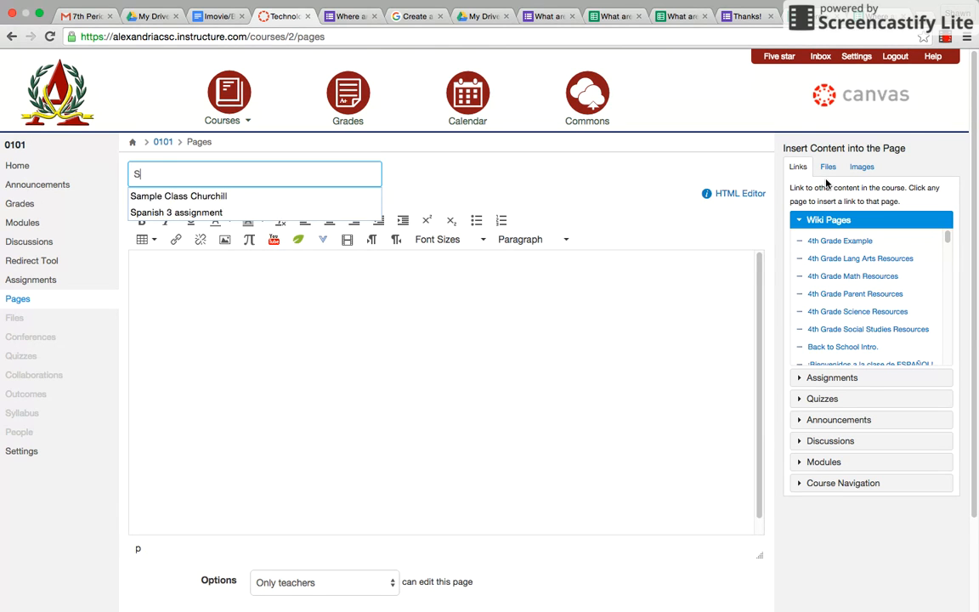
type("urvey")
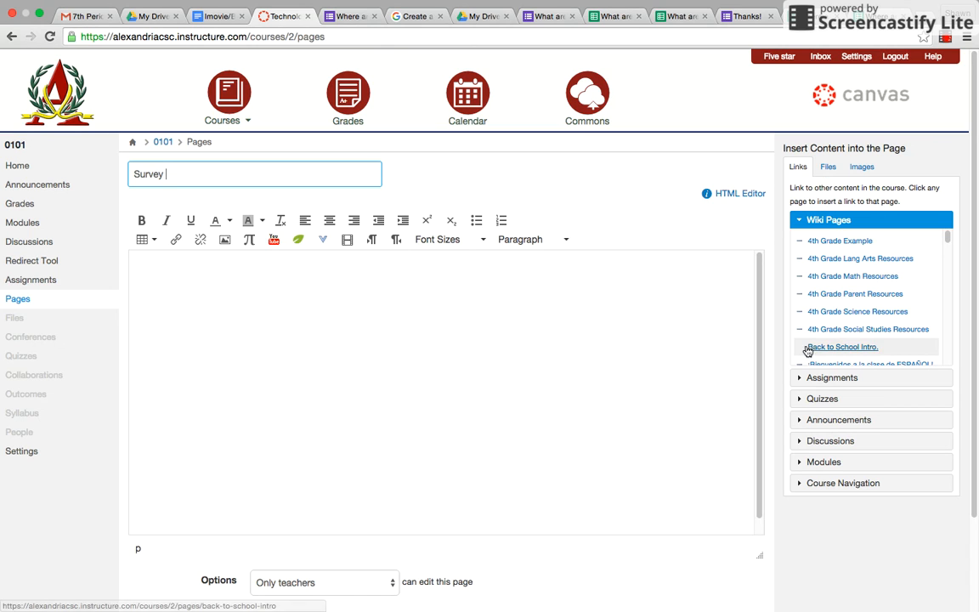
type("Google form")
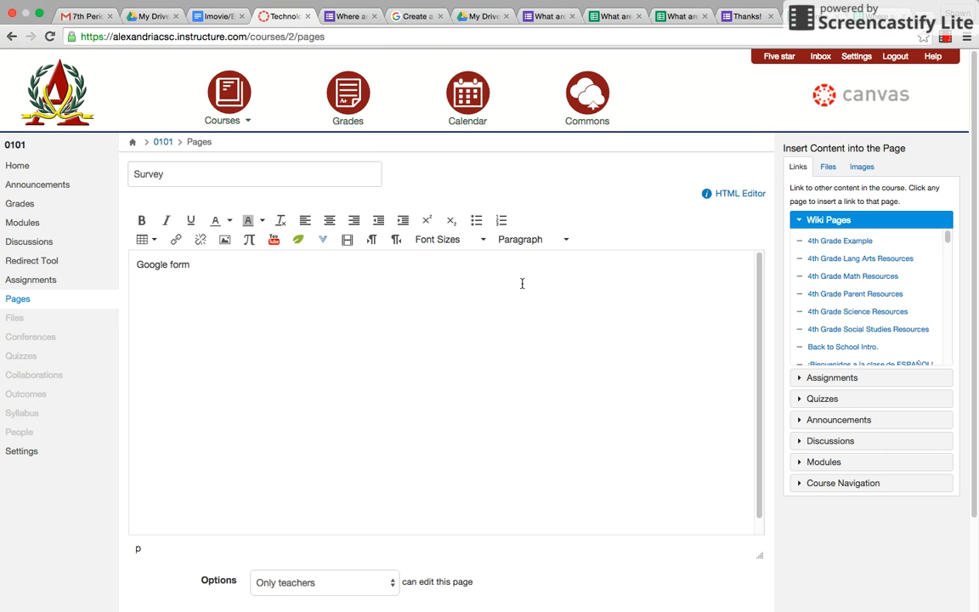
mouse_move(204, 270)
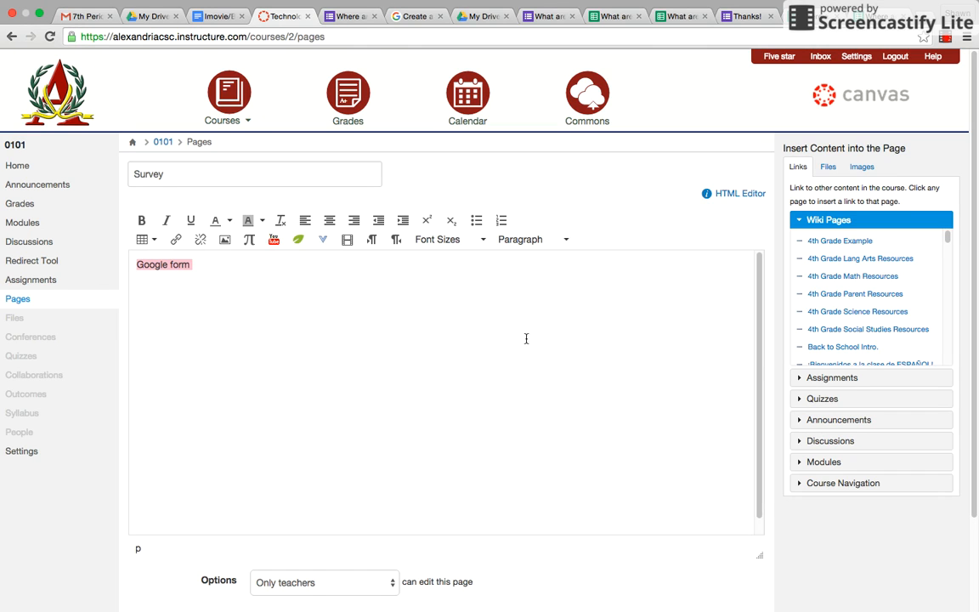
scroll("down", 3)
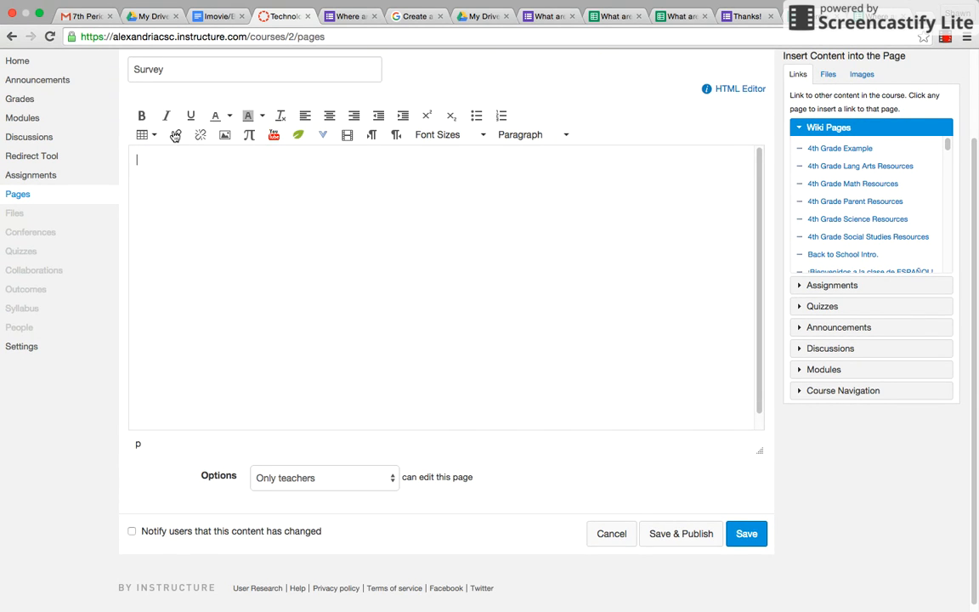
Insert a hyperlink to the Google Form's web address in the Survey page body
left_click(176, 134)
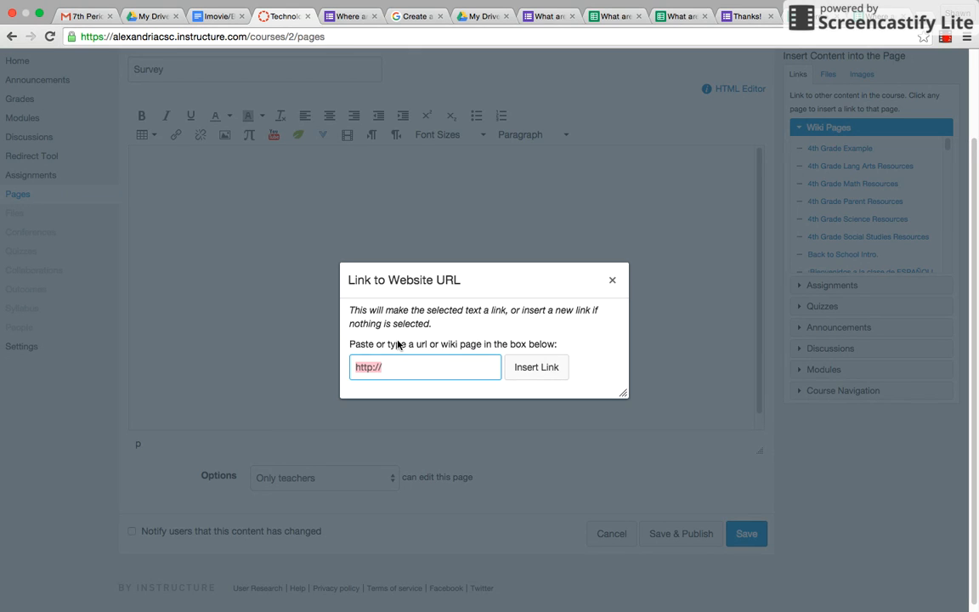
left_click(425, 367)
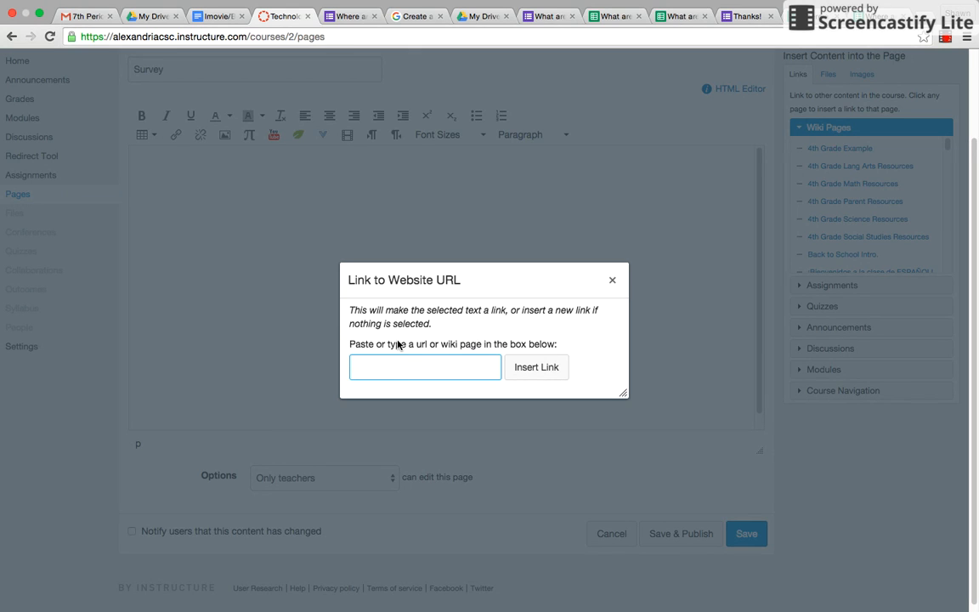
type("3ftRKxkb1wiF64ppNoSAmY/edit")
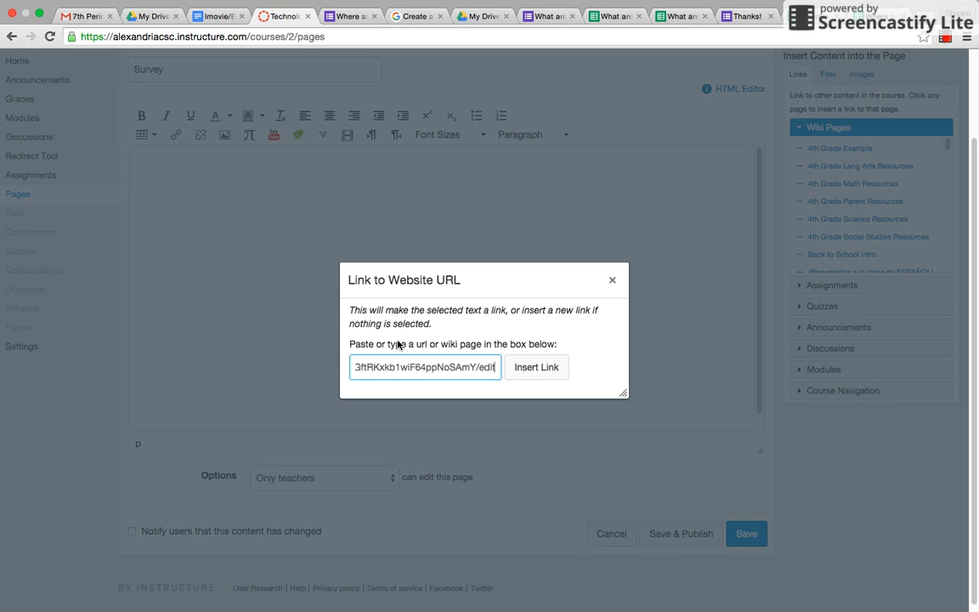
left_click(536, 367)
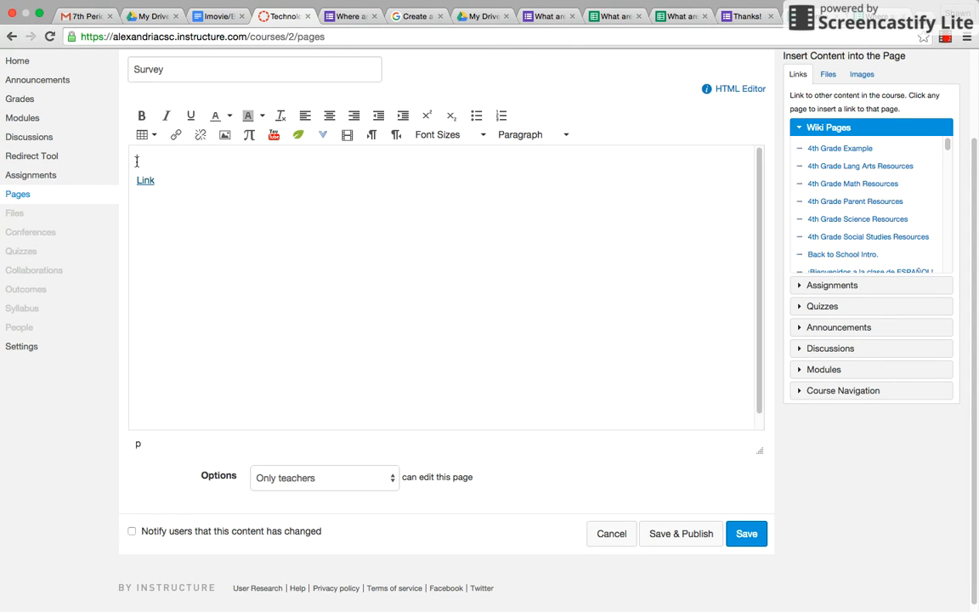
Add the sentence "Click the link below to get access to Go..." above the link, publish the page and follow the link
type("pu")
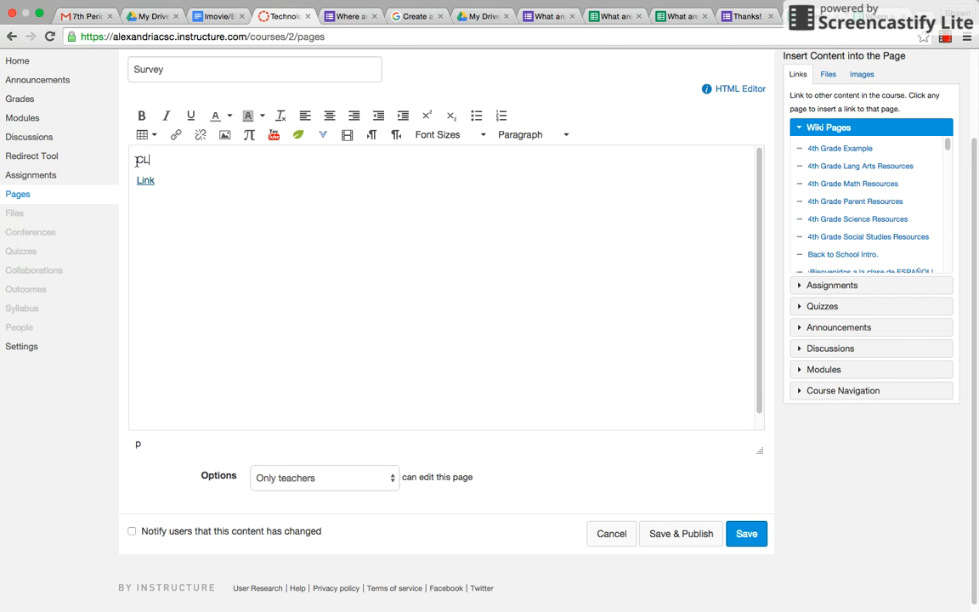
type("Click the link")
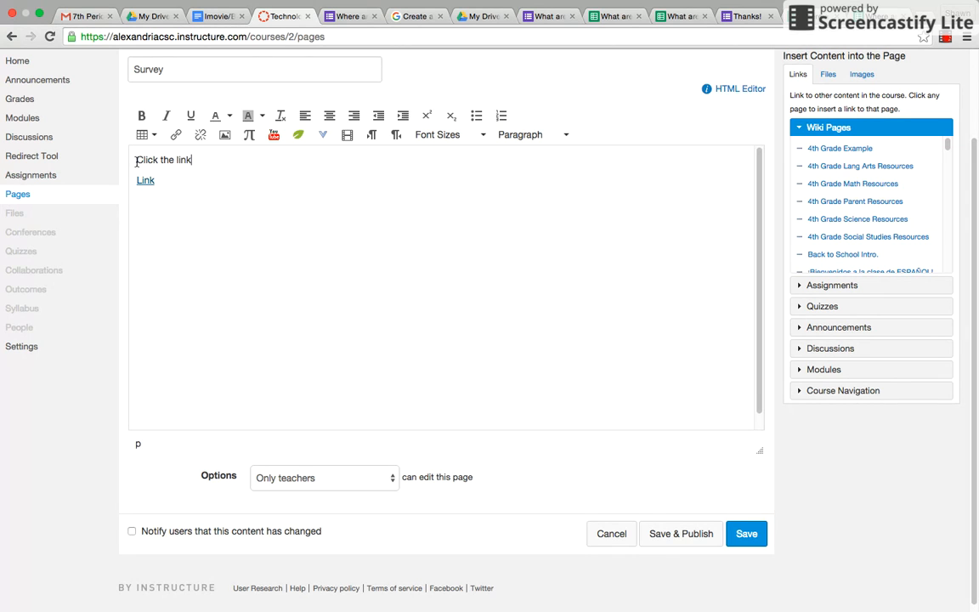
type("below to get")
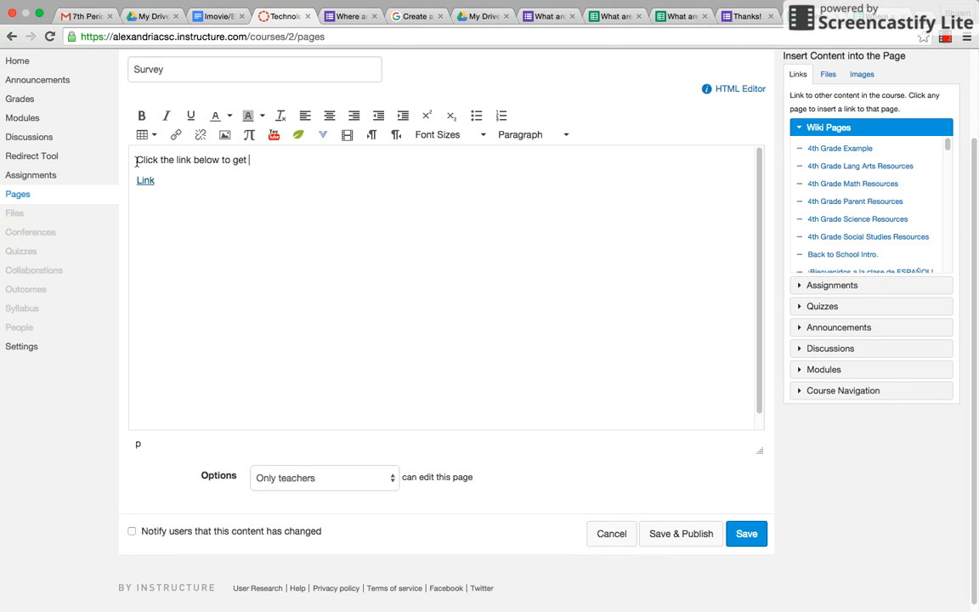
type("access to Go")
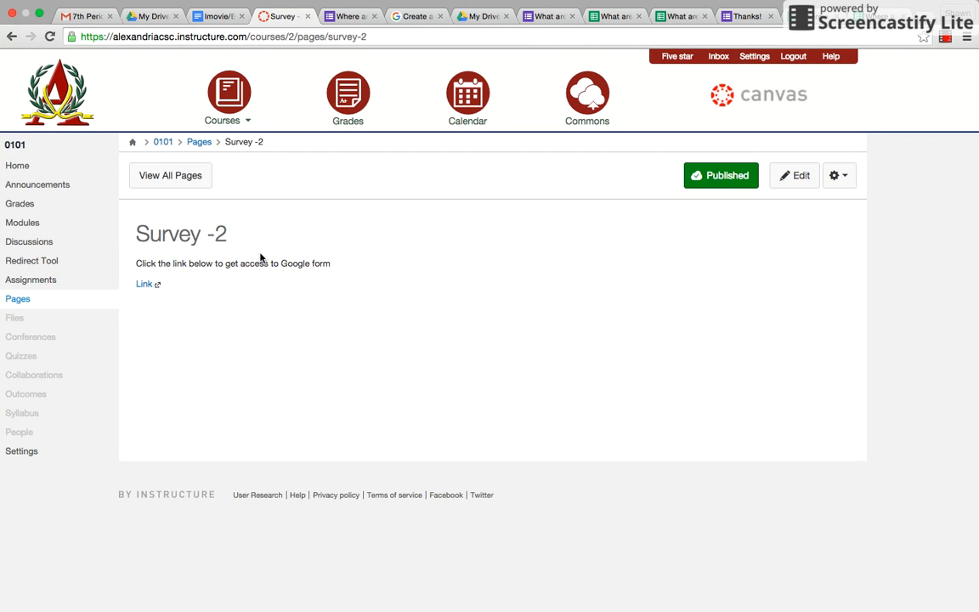
left_click(143, 282)
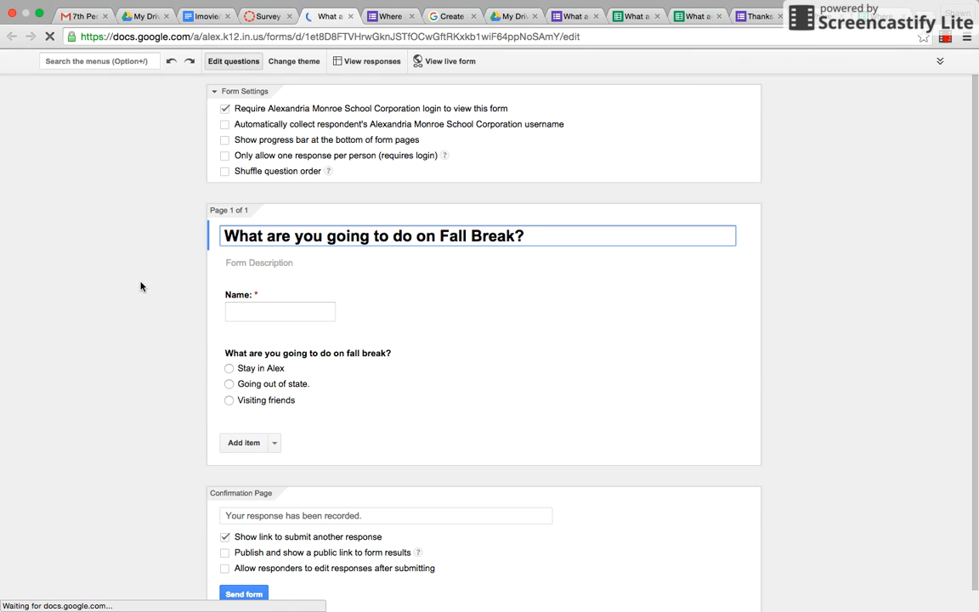
View the live farm-themed Fall Break survey from the form editor
left_click(448, 61)
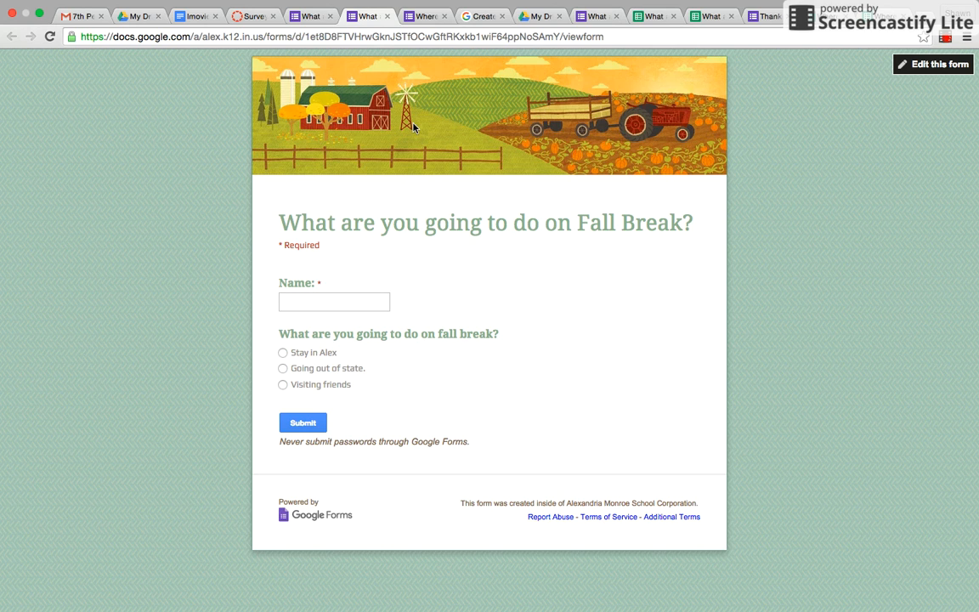
mouse_move(801, 109)
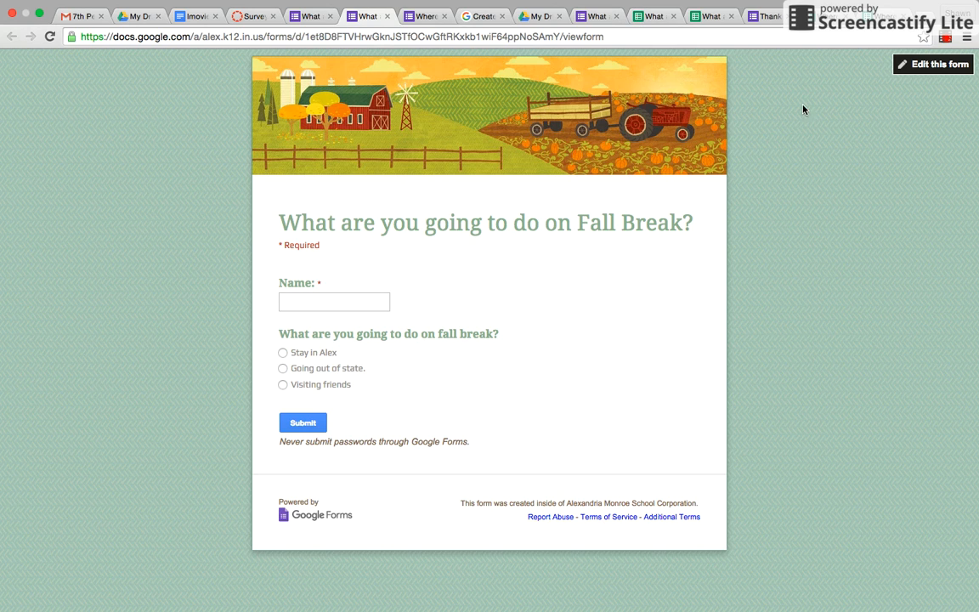
mouse_move(964, 82)
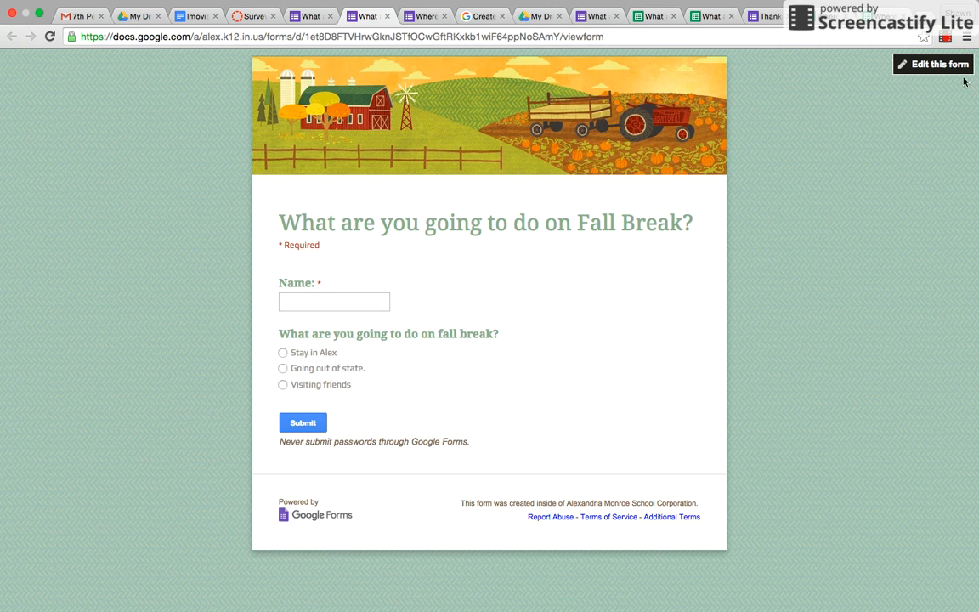
mouse_move(924, 37)
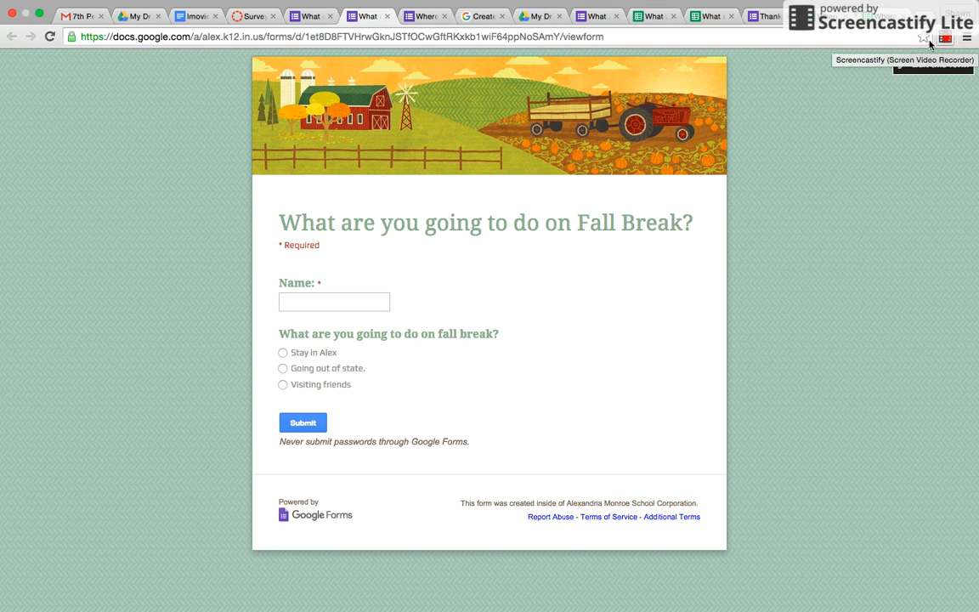